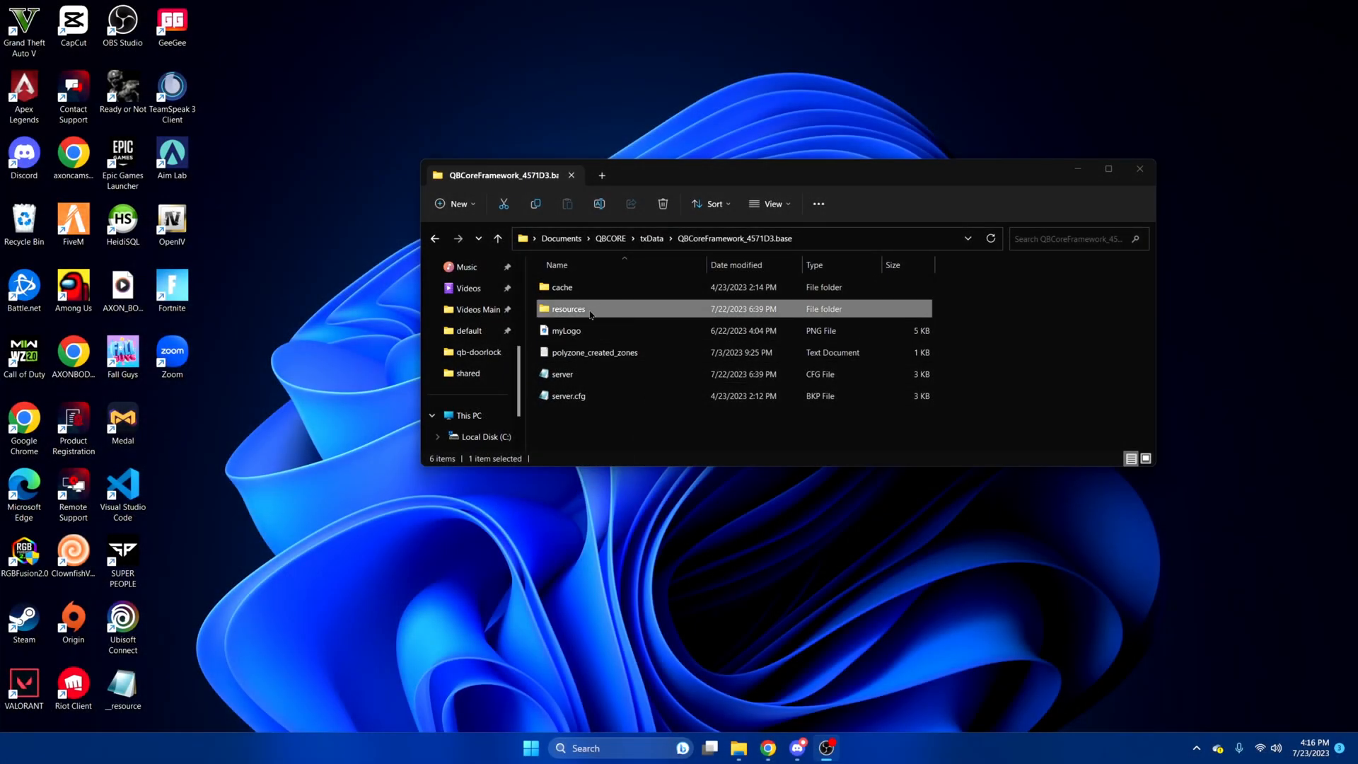
Browse resources > [qb] > qb-core > shared and open gangs.lua in Visual Studio Code.
{"action": "double_click", "coordinate": [567, 309]}
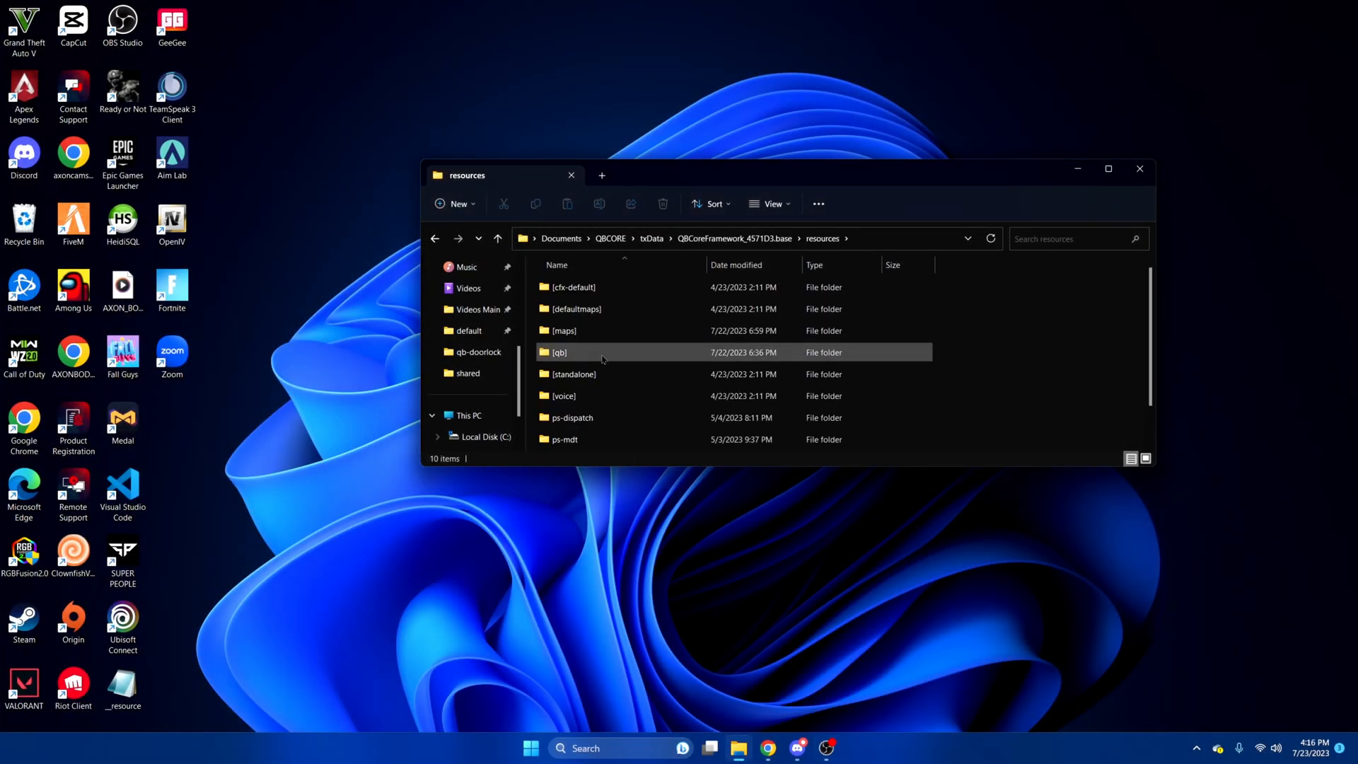
{"action": "double_click", "coordinate": [559, 352]}
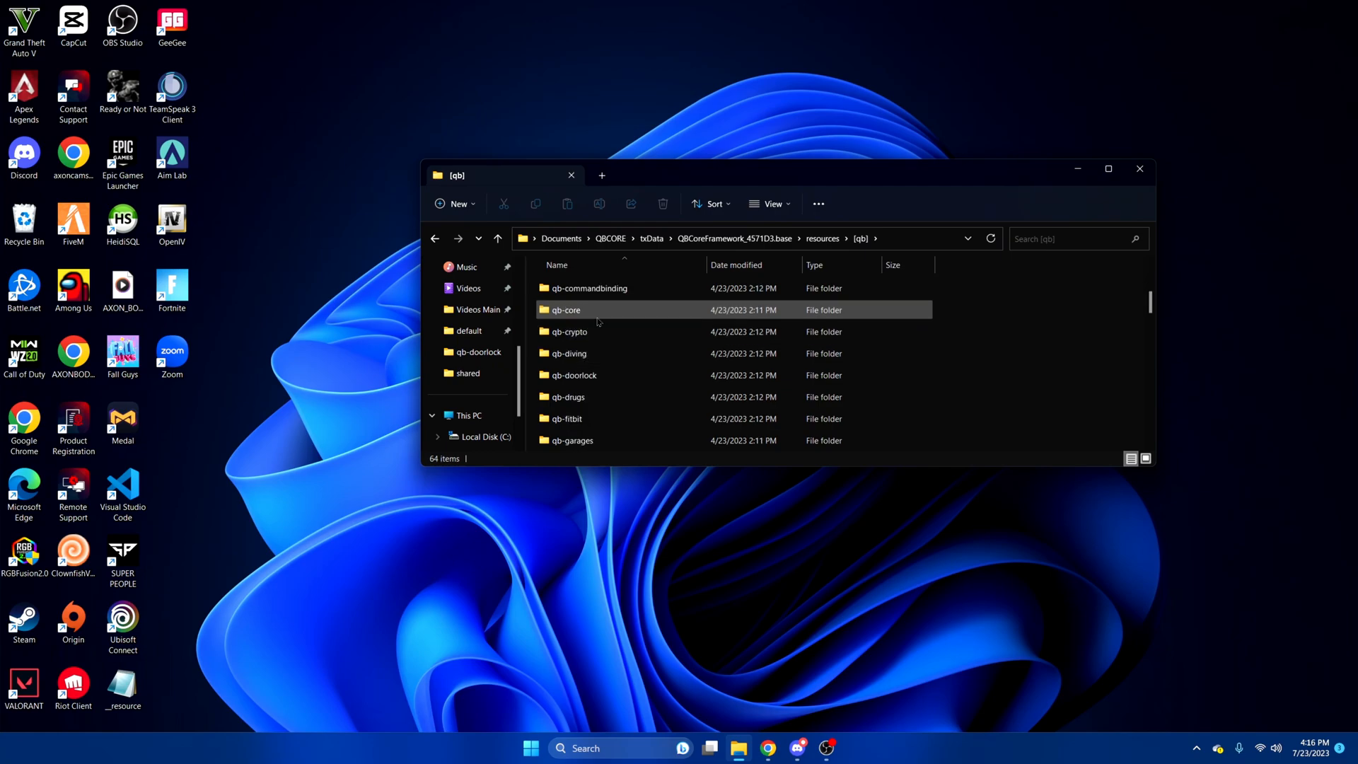
{"action": "double_click", "coordinate": [566, 309]}
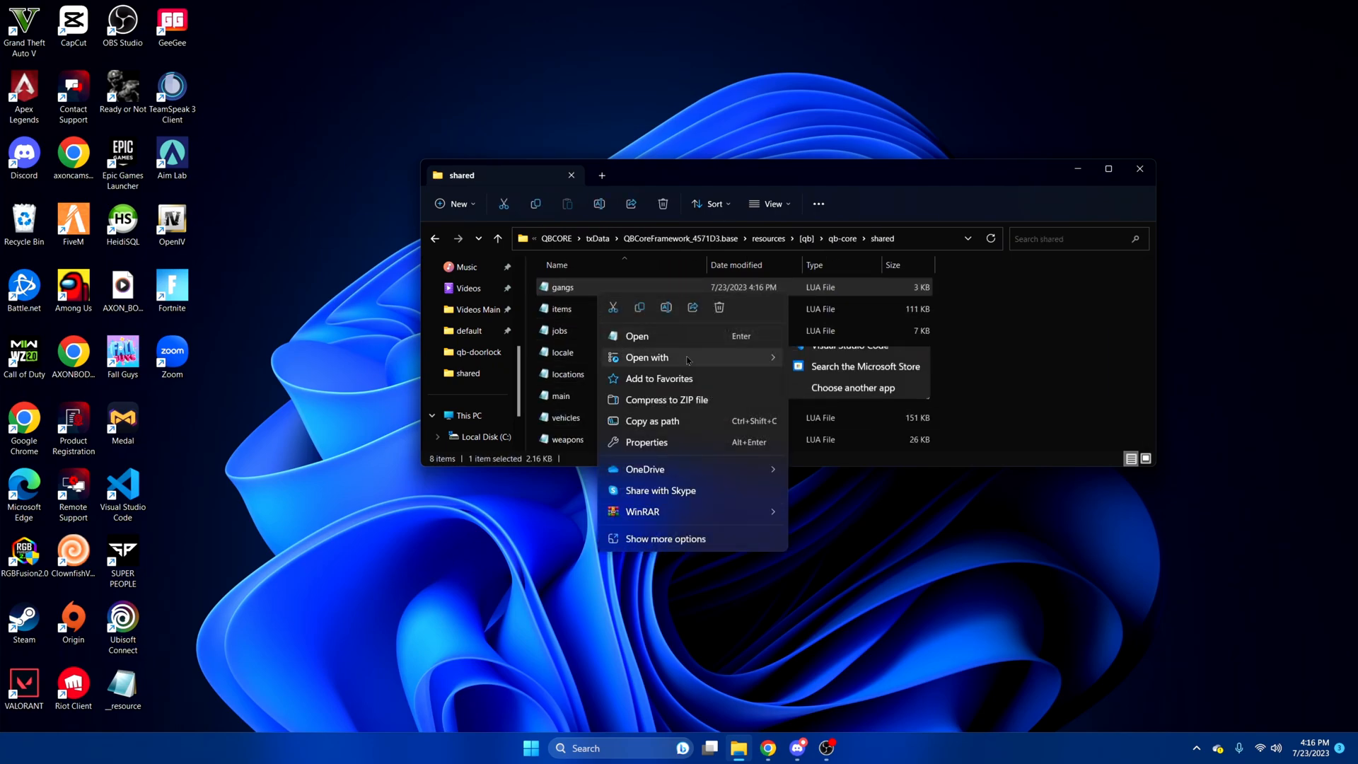
{"action": "left_click", "coordinate": [857, 344]}
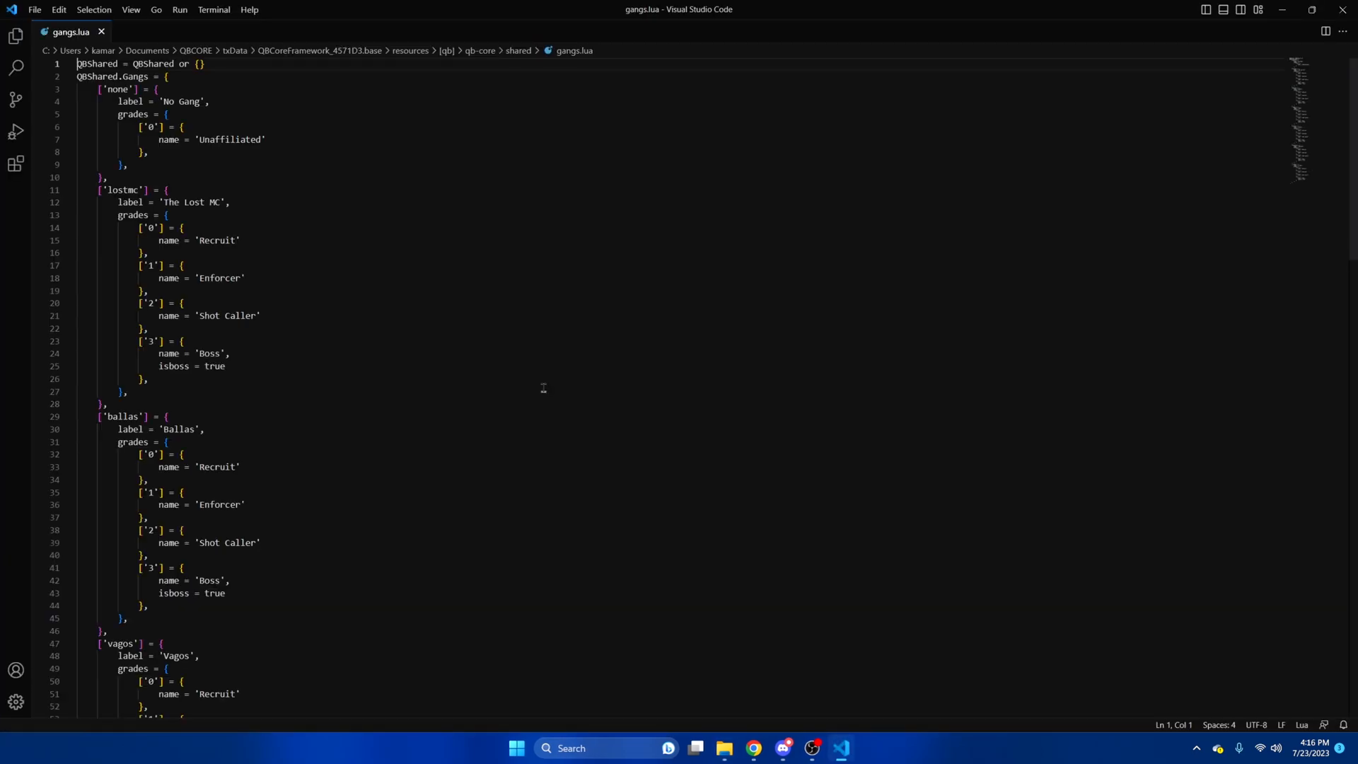
Duplicate the triads gang entry, renaming its key to 'kam' and label to 'Kam'.
{"action": "scroll", "scroll_direction": "down", "scroll_amount": 3}
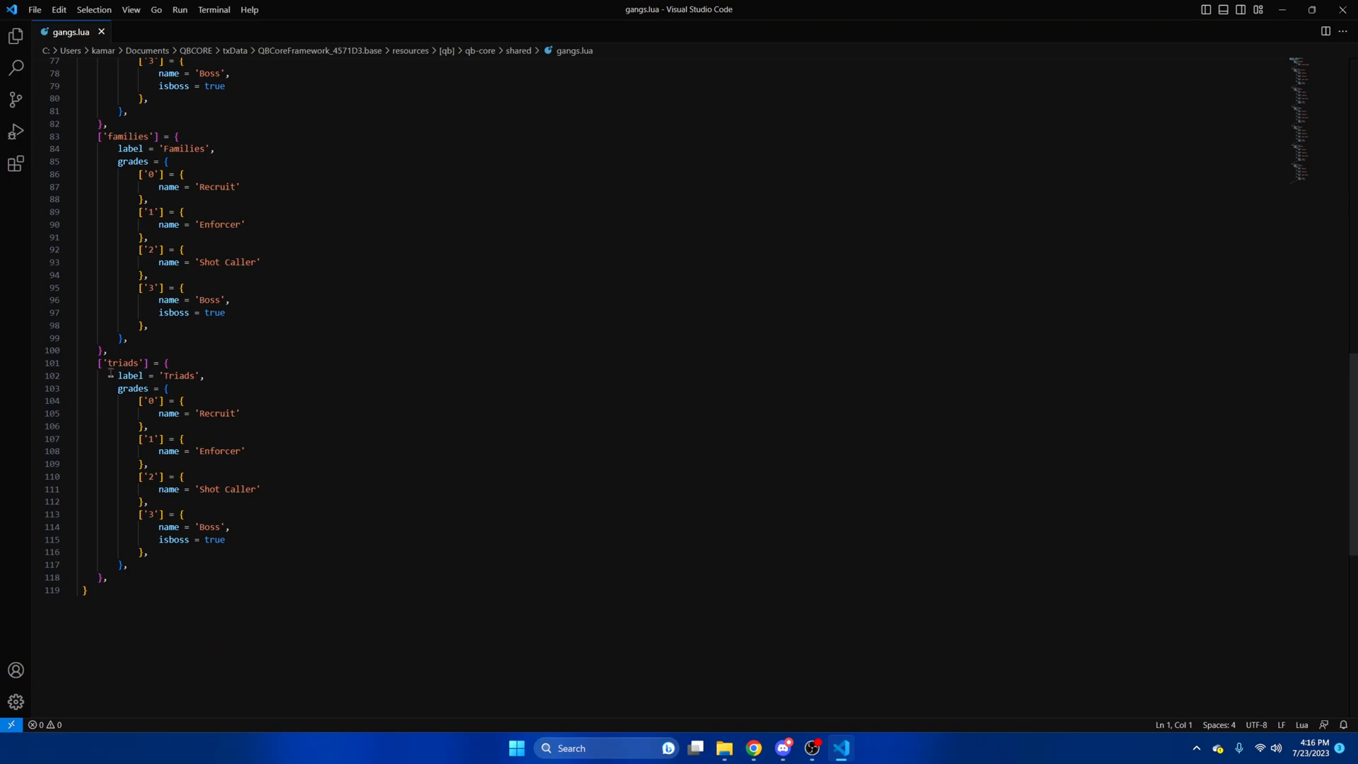
{"action": "left_click_drag", "start_coordinate": [100, 362], "coordinate": [108, 578]}
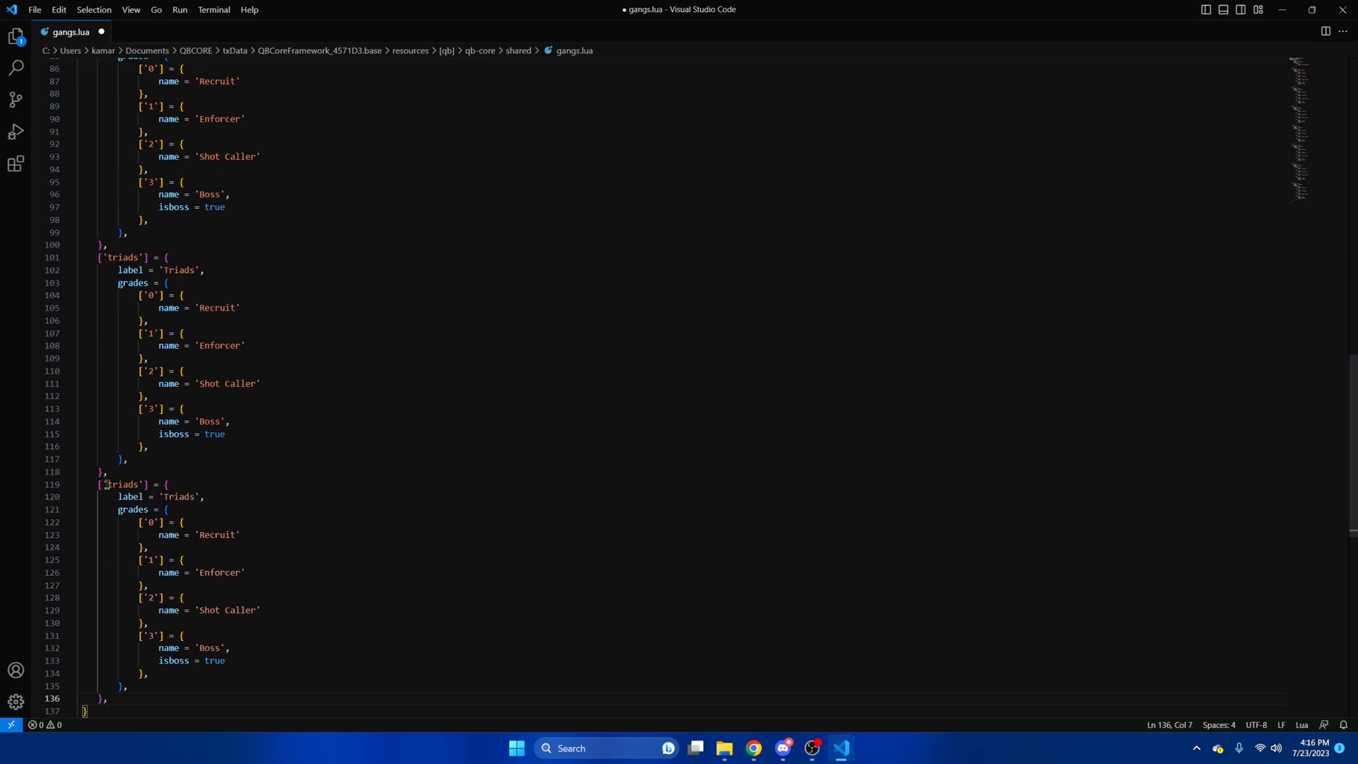
{"action": "double_click", "coordinate": [121, 490]}
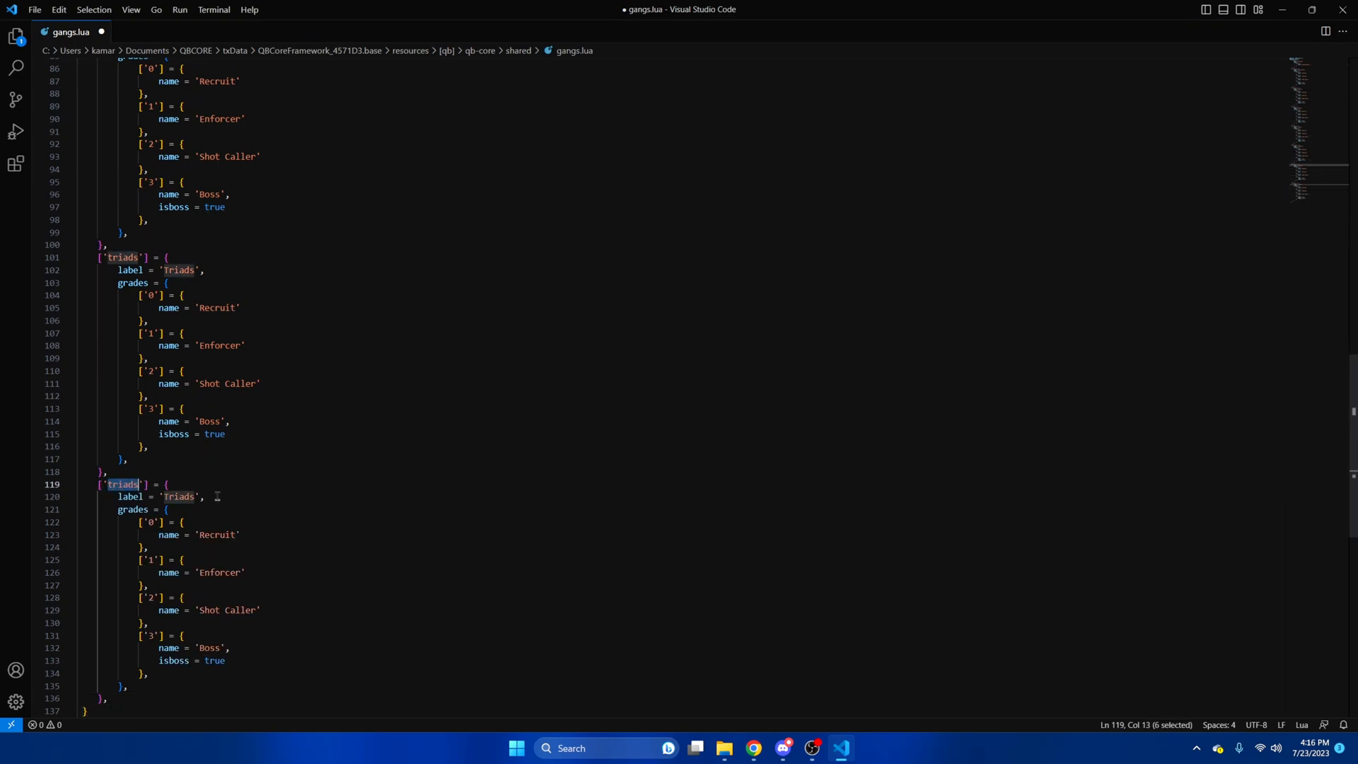
{"action": "type", "text": "kam"}
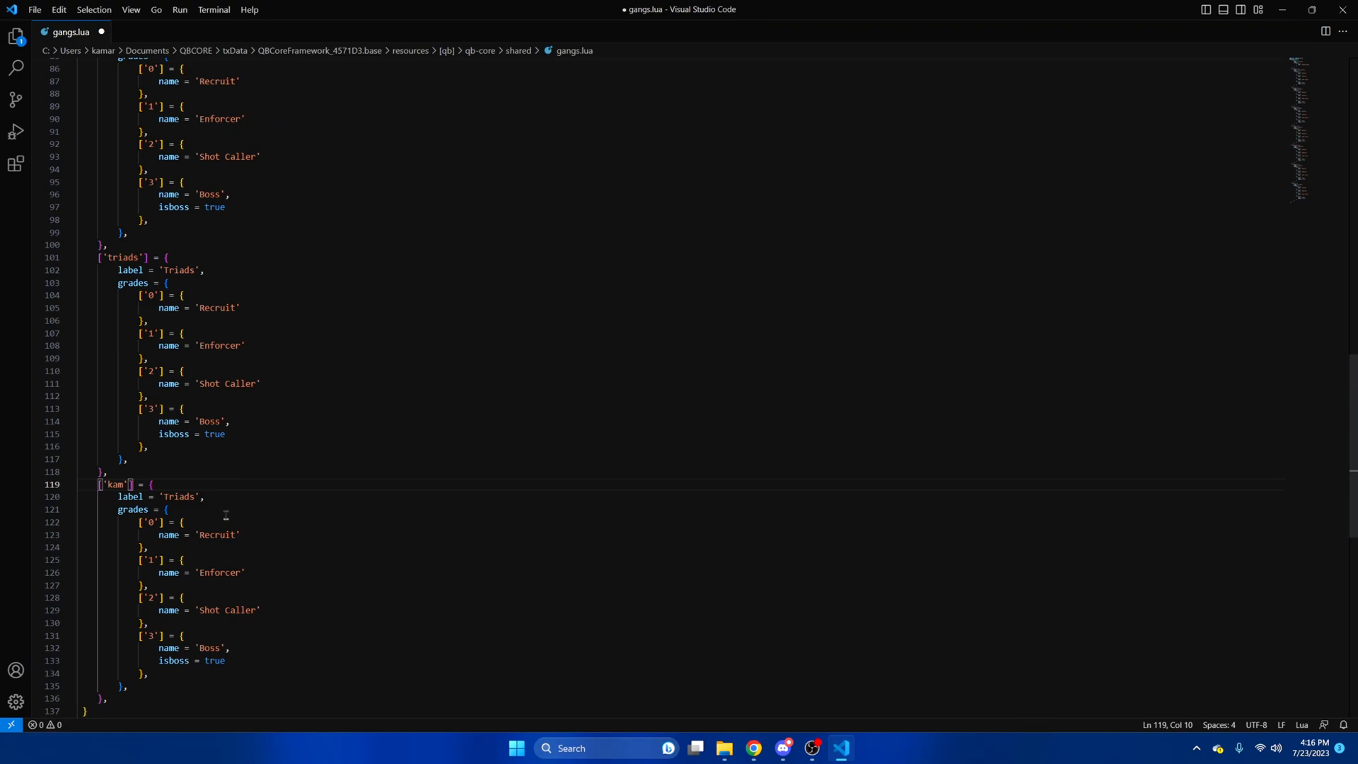
{"action": "double_click", "coordinate": [179, 496]}
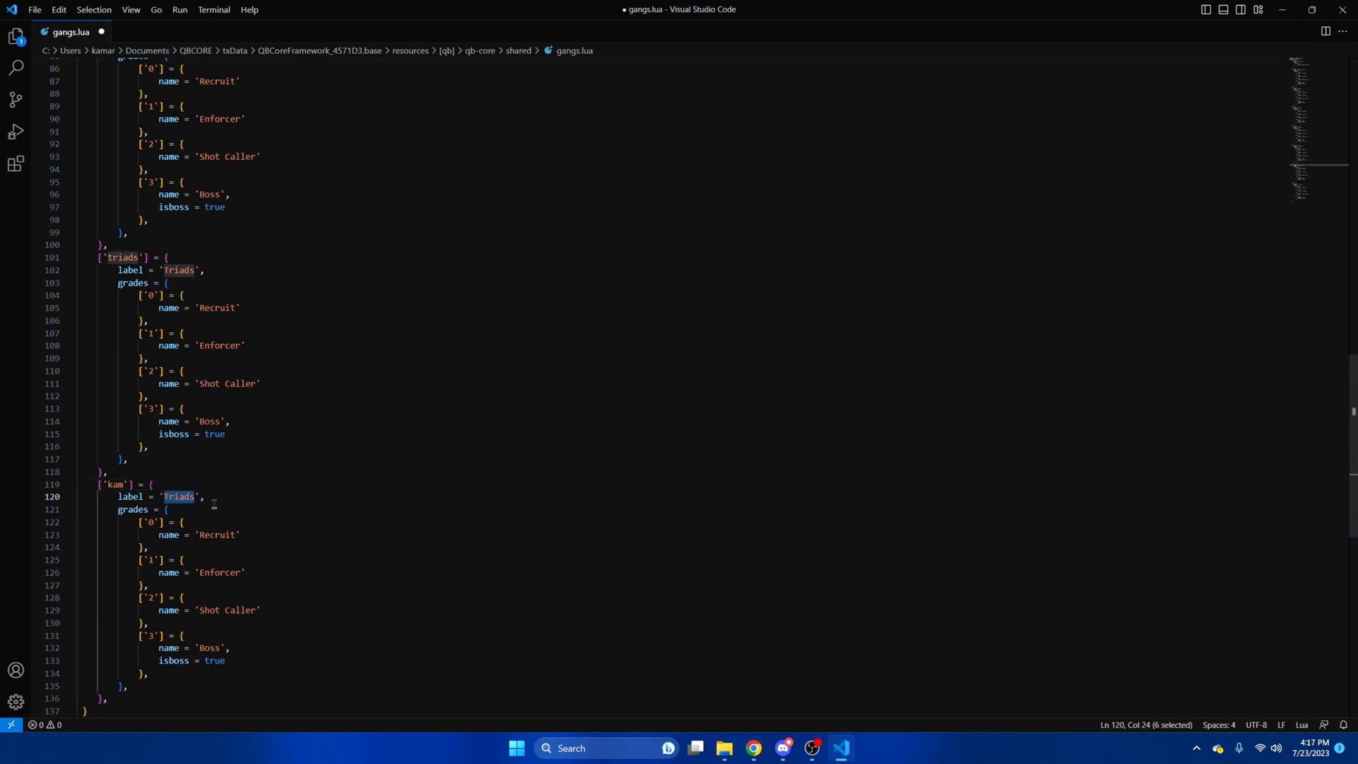
{"action": "type", "text": "Kam"}
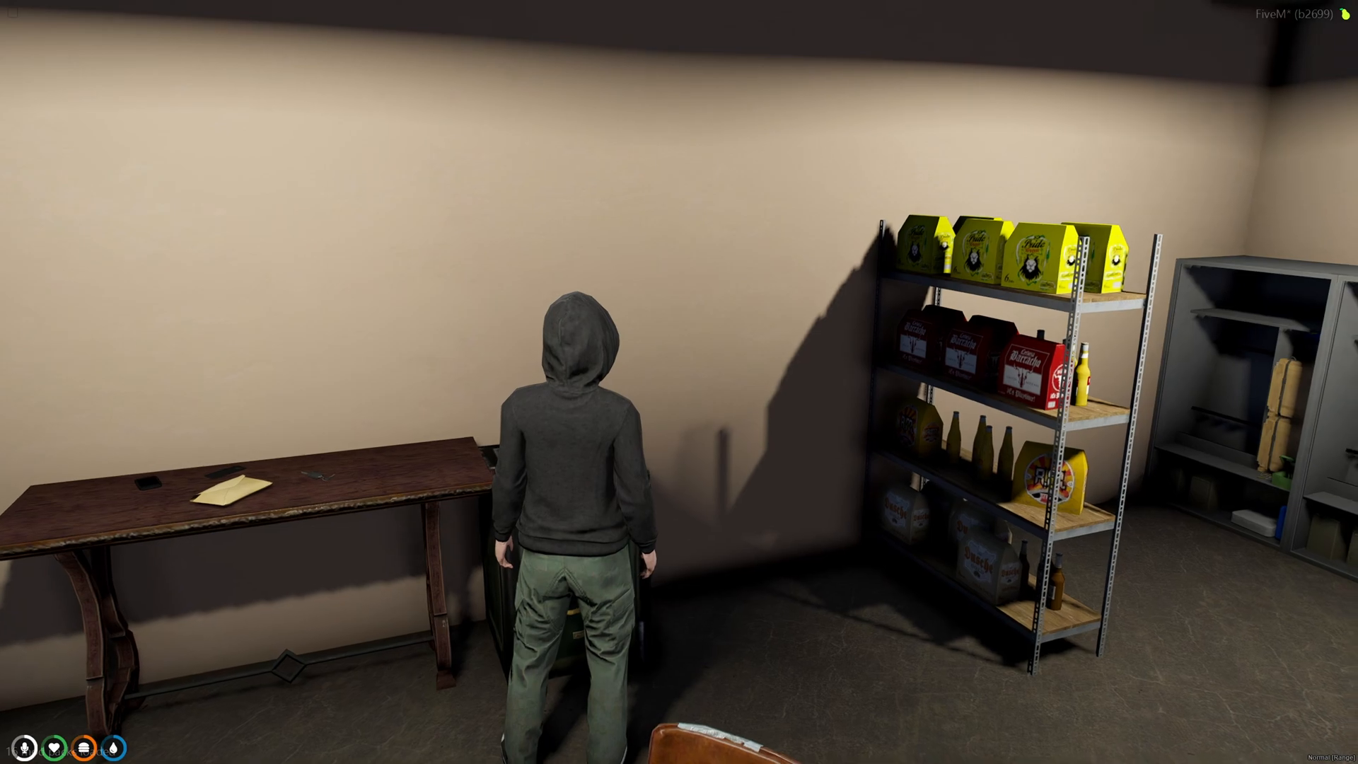
Return to File Explorer and open qb-management's client/cl_config.lua in Visual Studio Code.
{"action": "left_click", "coordinate": [487, 747]}
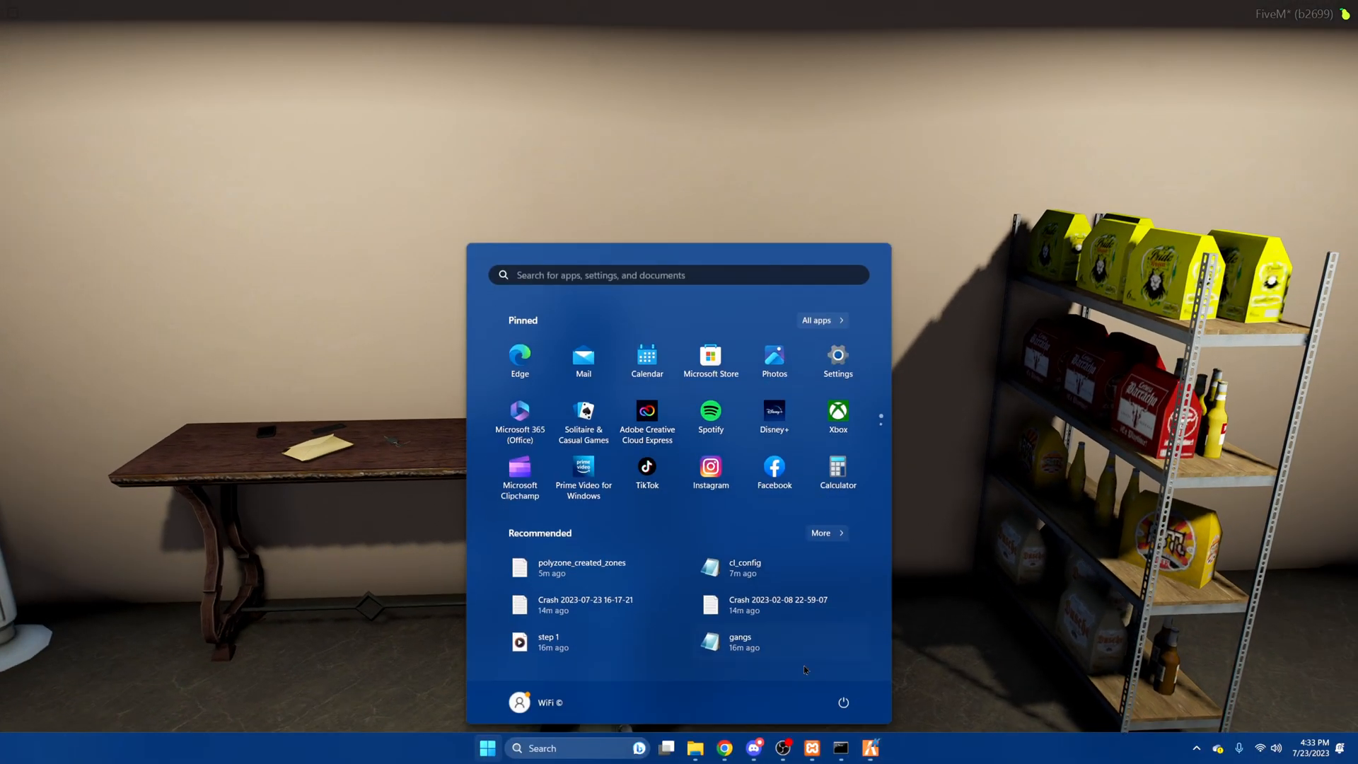
{"action": "left_click", "coordinate": [694, 748]}
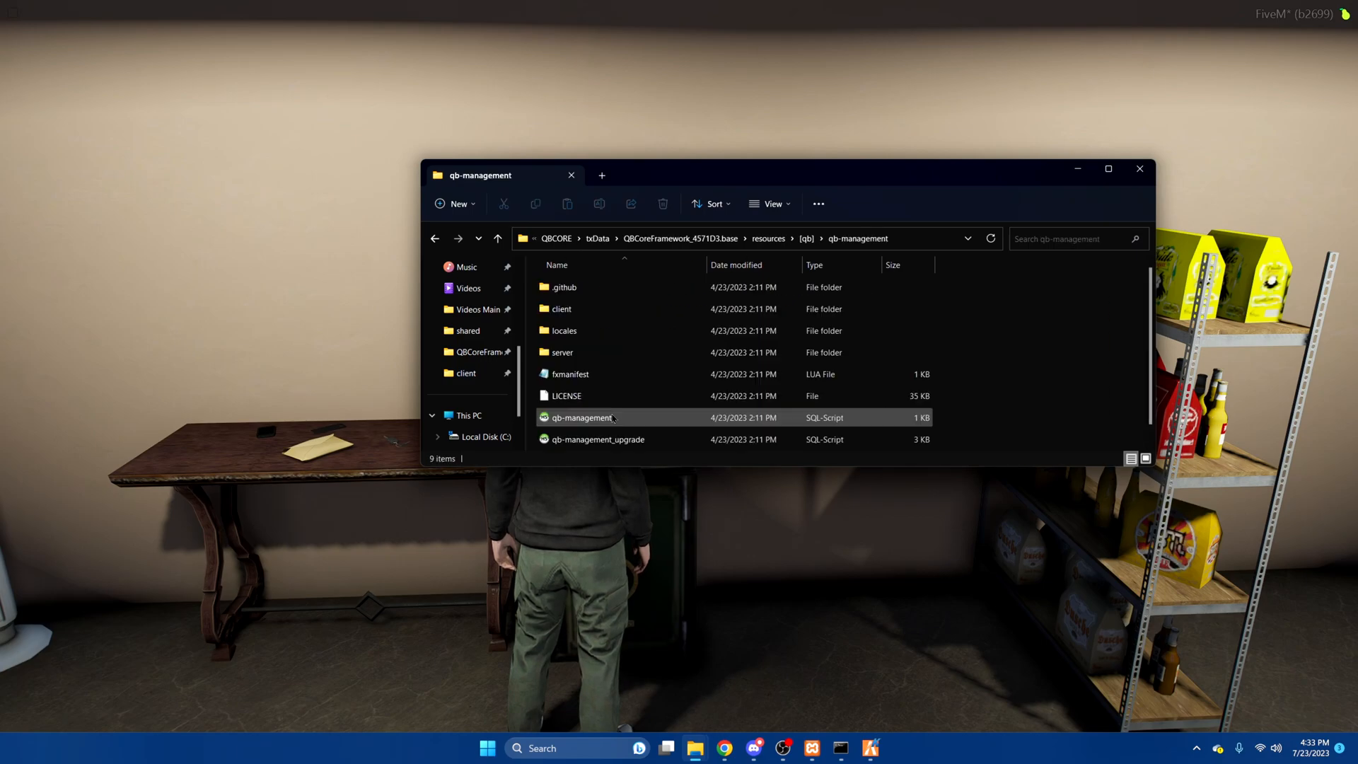
{"action": "left_click", "coordinate": [560, 308]}
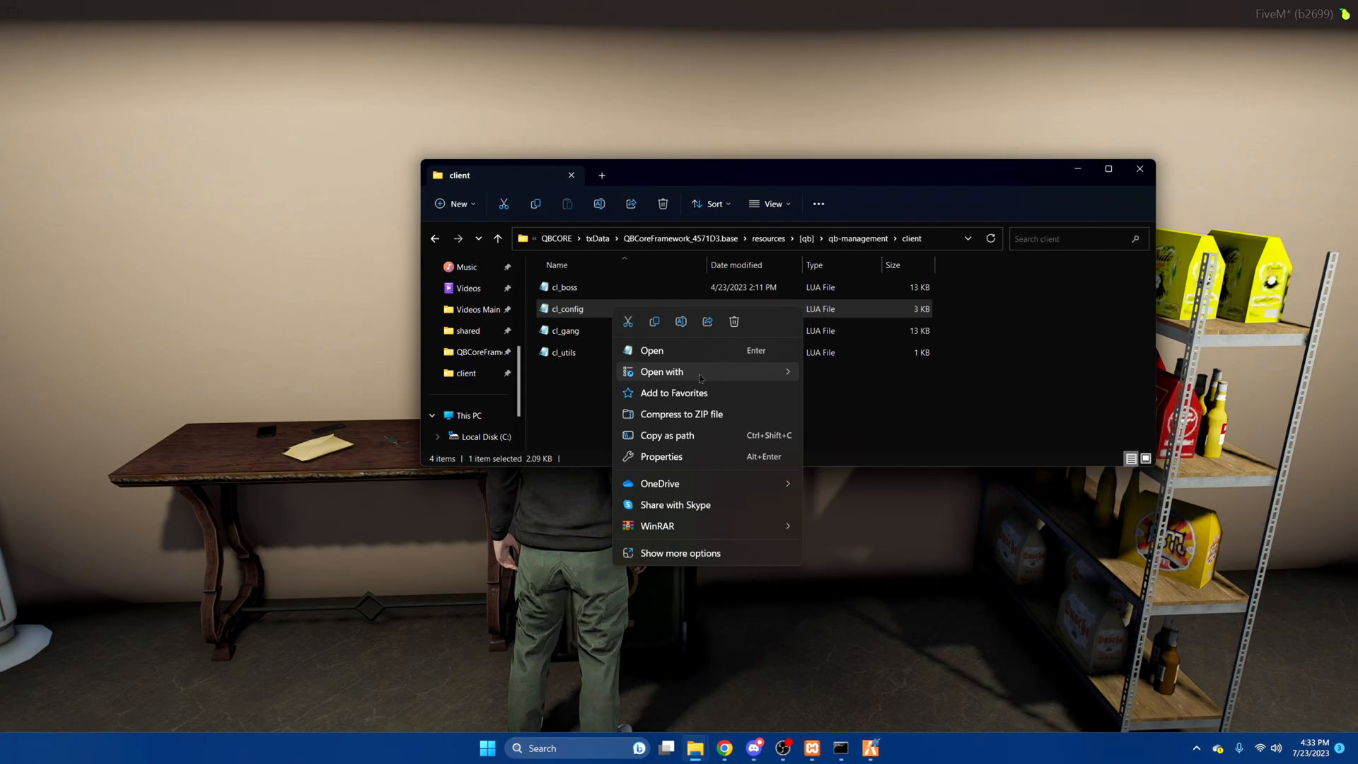
{"action": "left_click", "coordinate": [651, 350]}
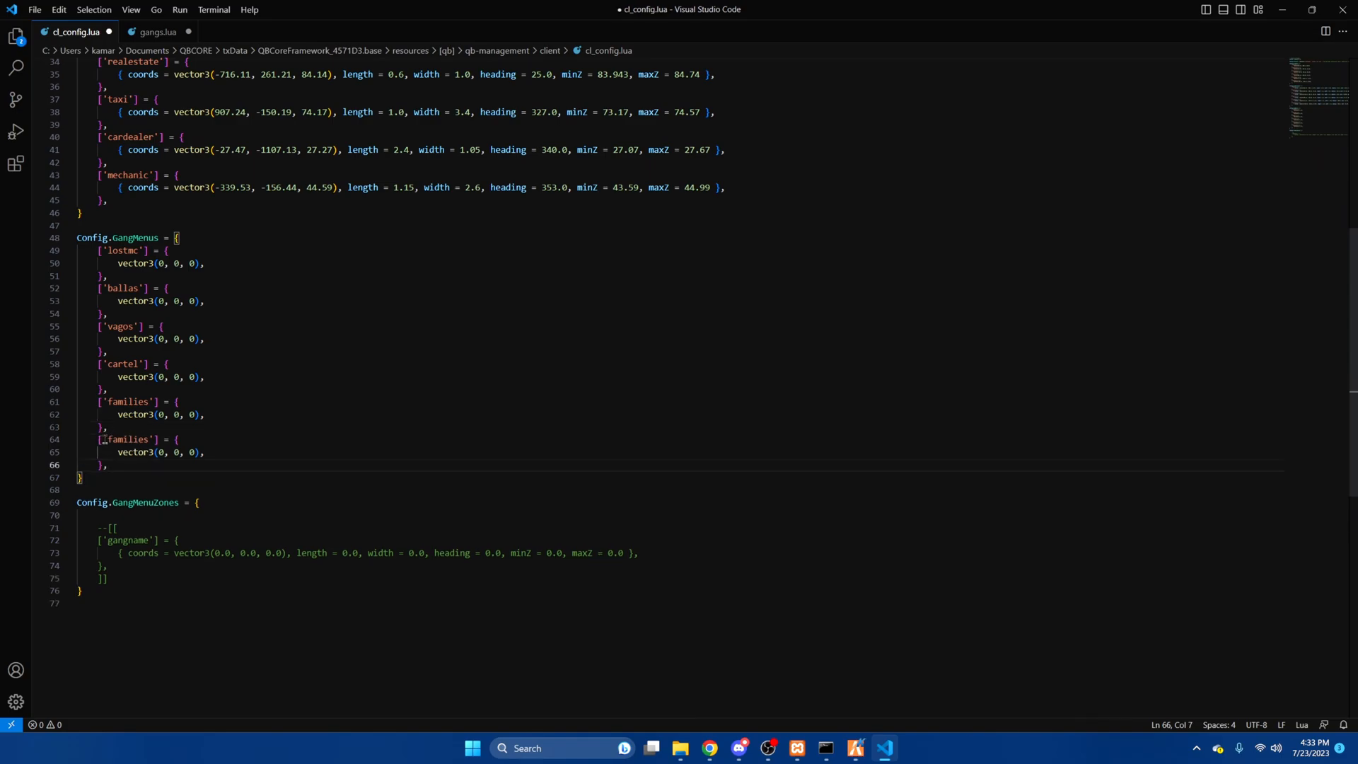
Change the second 'families' key under Config.GangMenus to 'kam'.
{"action": "double_click", "coordinate": [128, 439]}
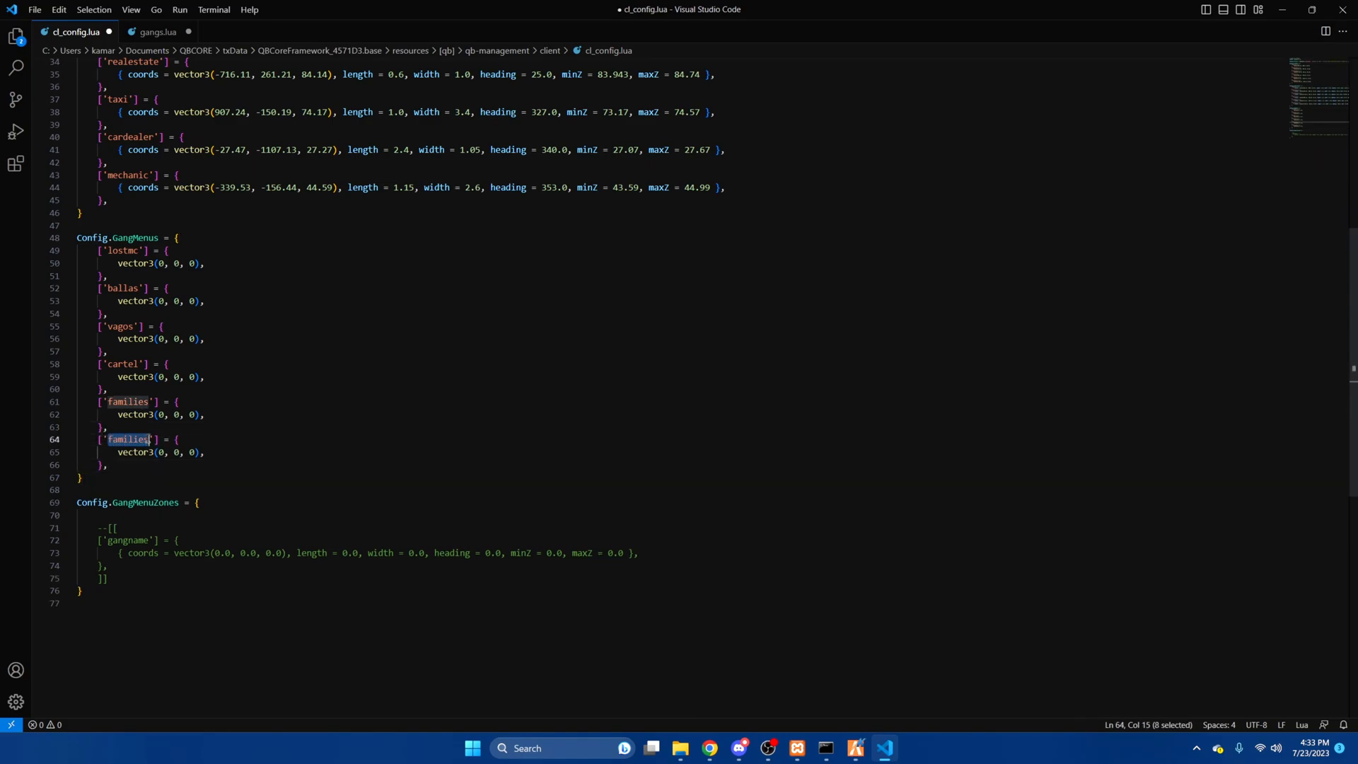
{"action": "type", "text": "kam"}
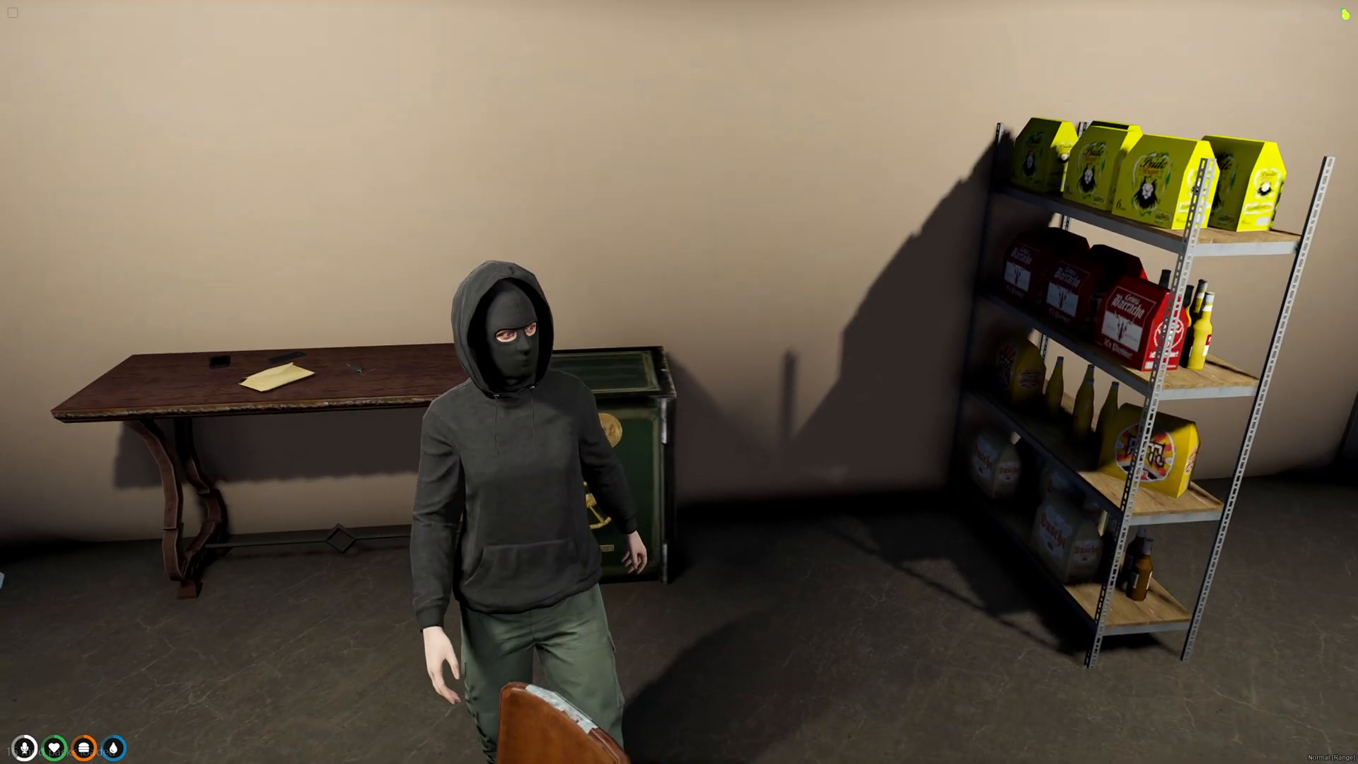
Create a 'kam' box PolyZone around the safe with /pzcreate, then finish it with /pzfin.
{"action": "type", "text": "/"}
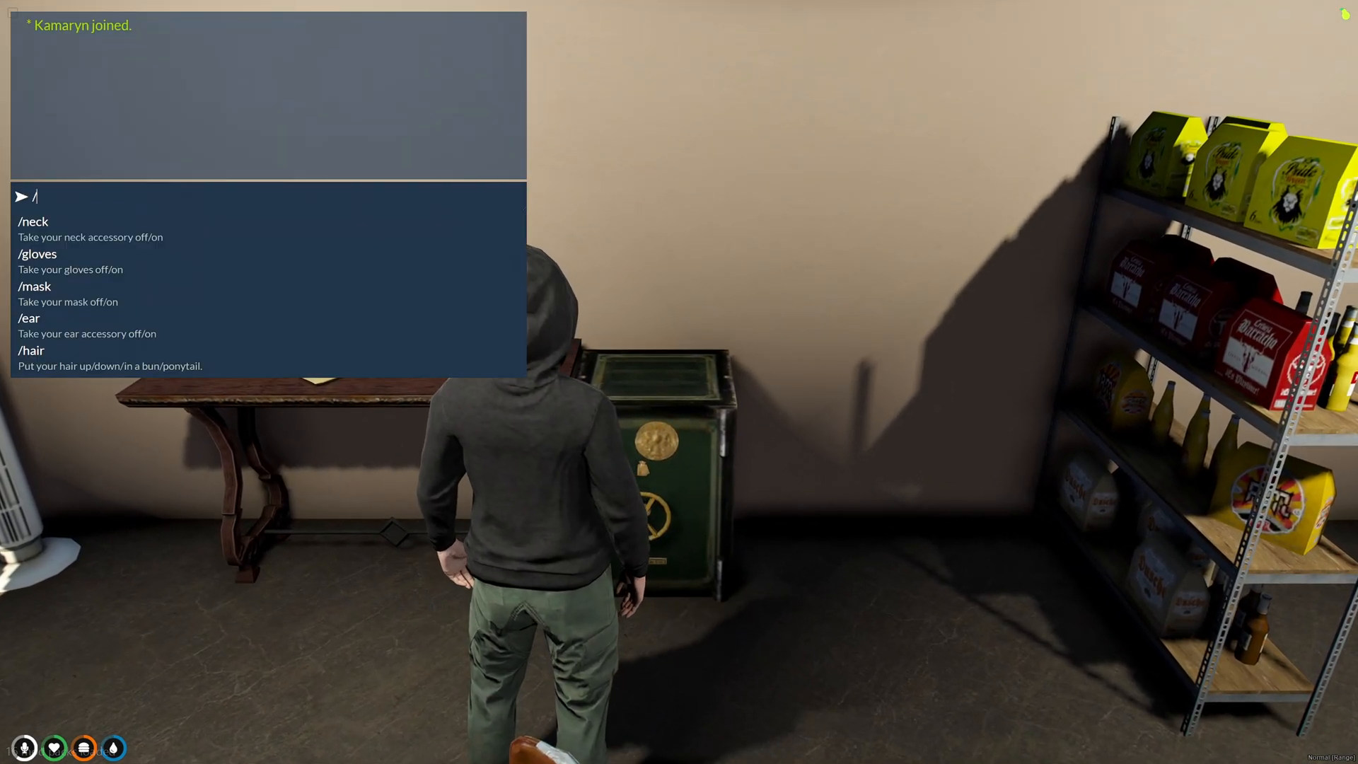
{"action": "type", "text": "pzcreate bo"}
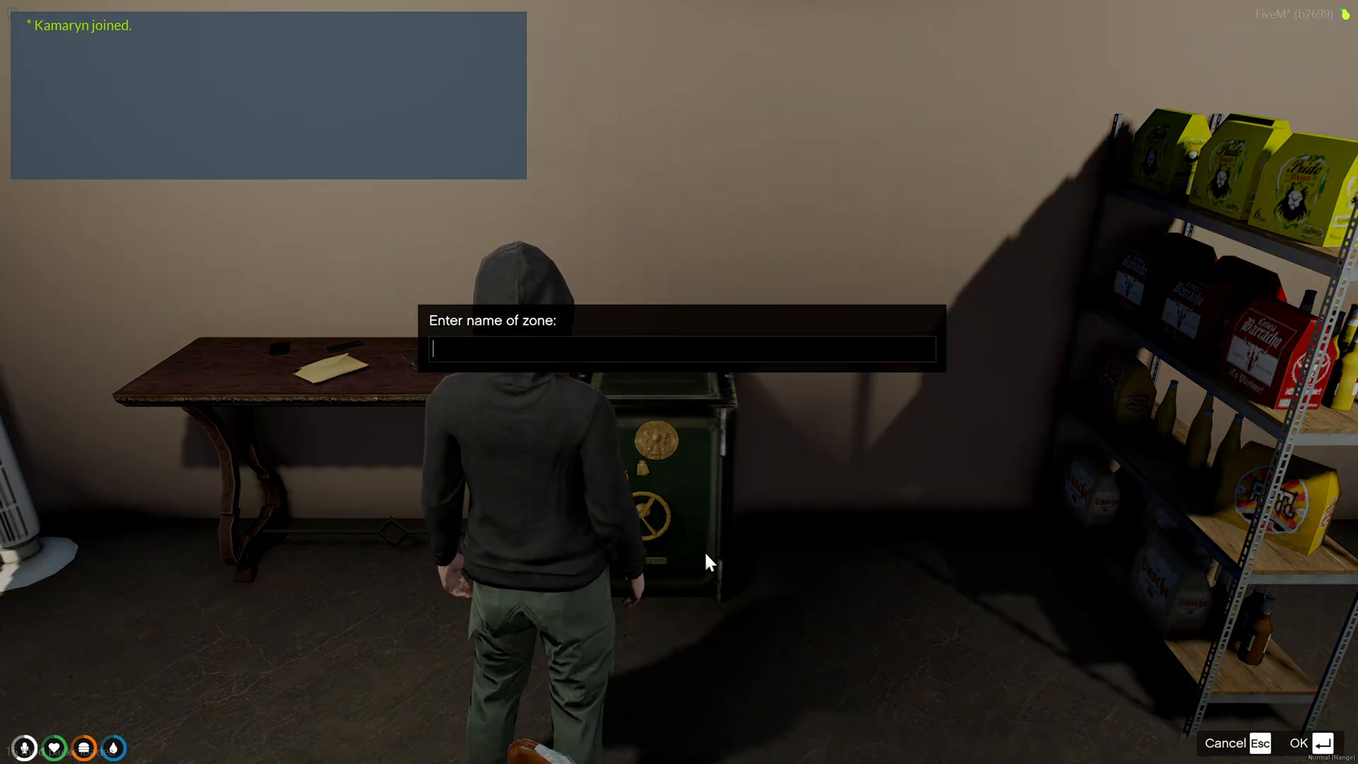
{"action": "type", "text": "ka"}
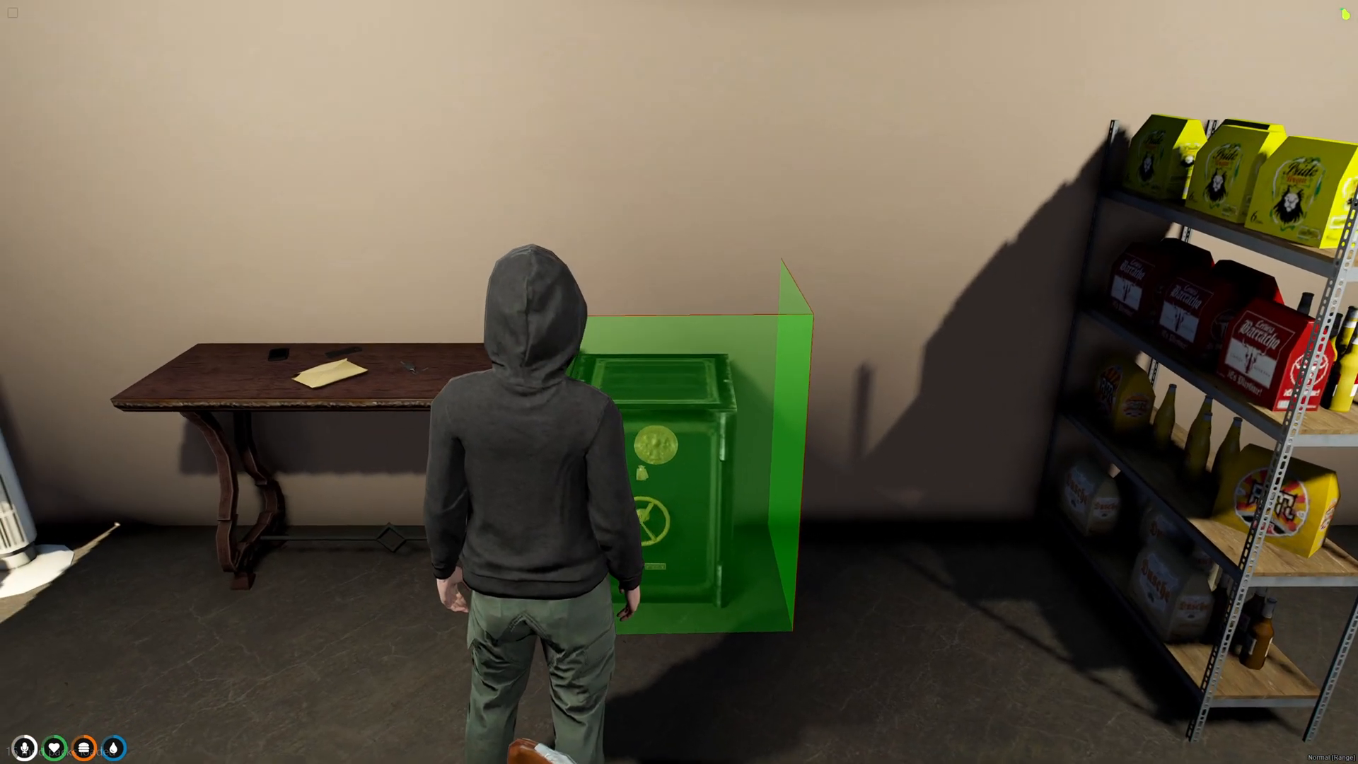
{"action": "type", "text": "/pzfin"}
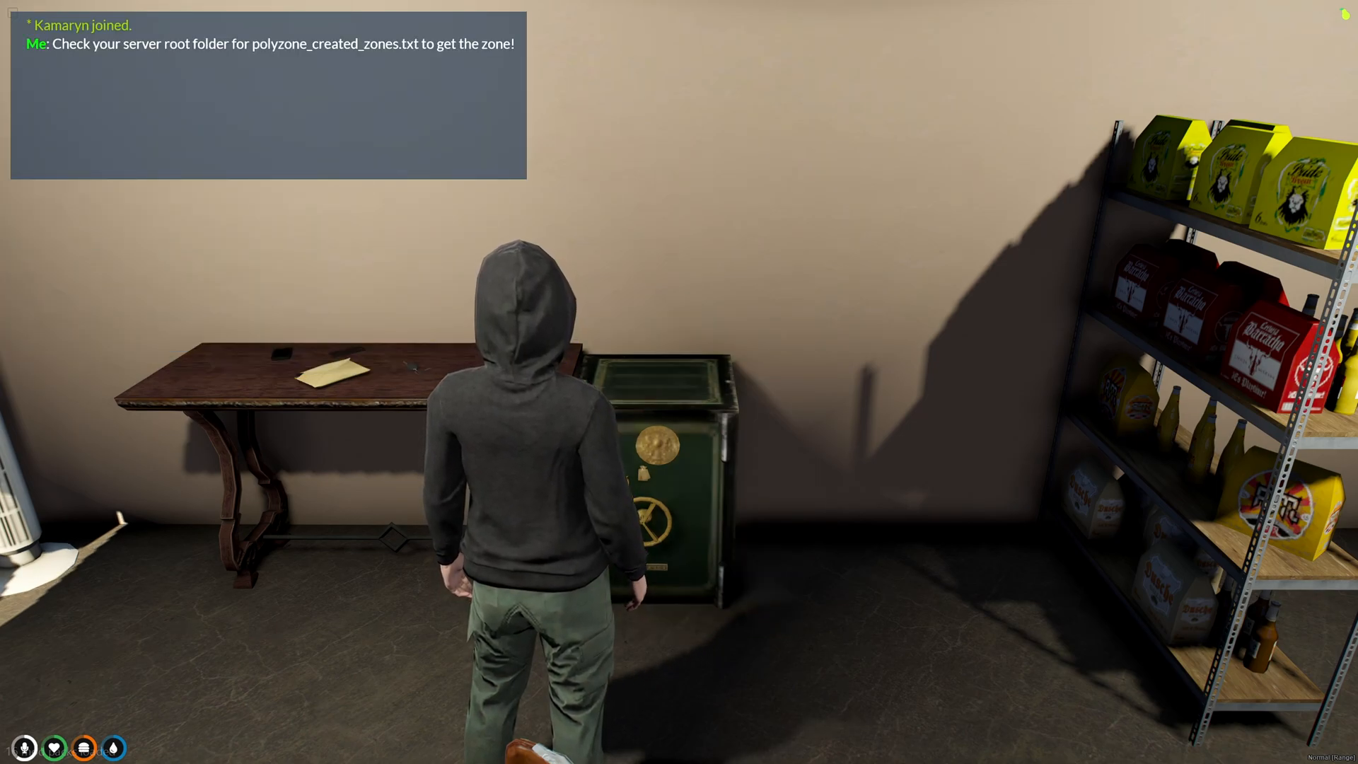
{"action": "left_click", "coordinate": [472, 748]}
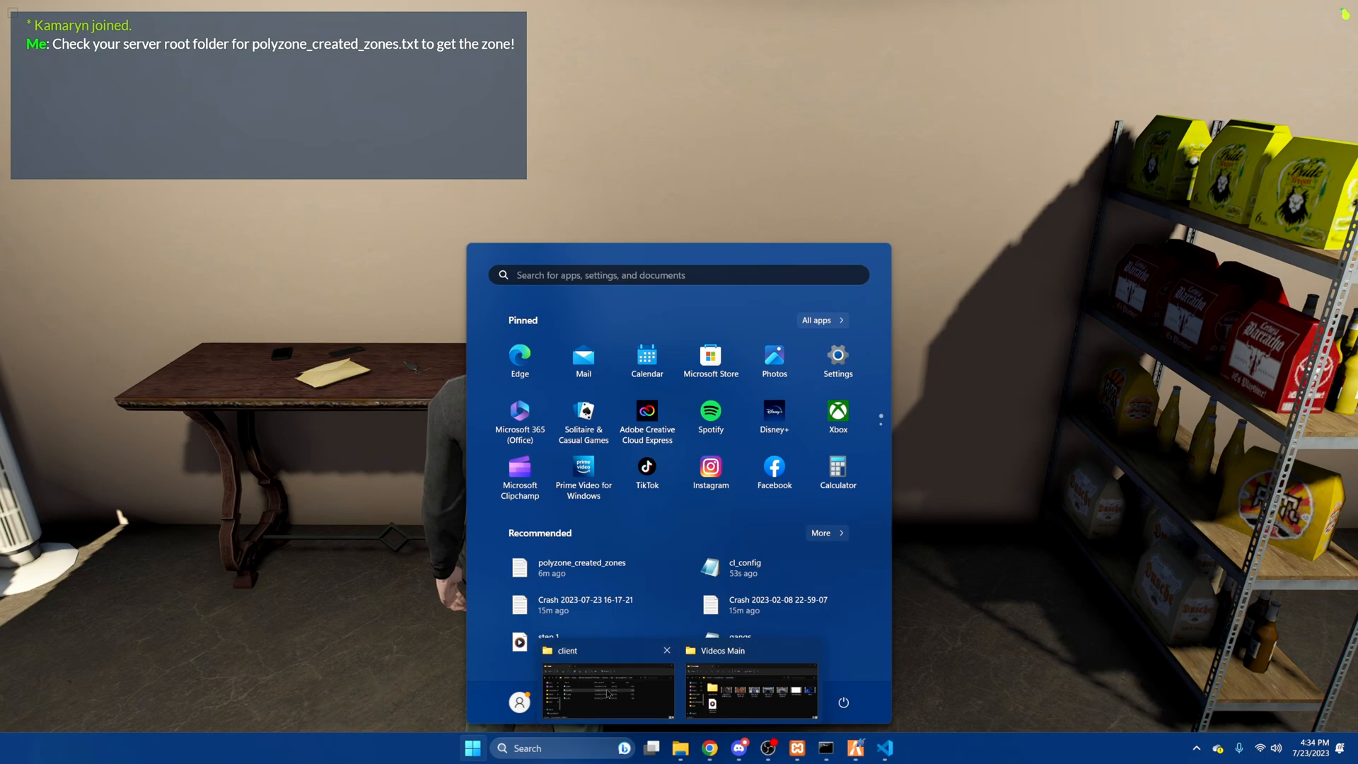
Bring up the server files folder window to find polyzone_created_zones.txt.
{"action": "left_click", "coordinate": [606, 689]}
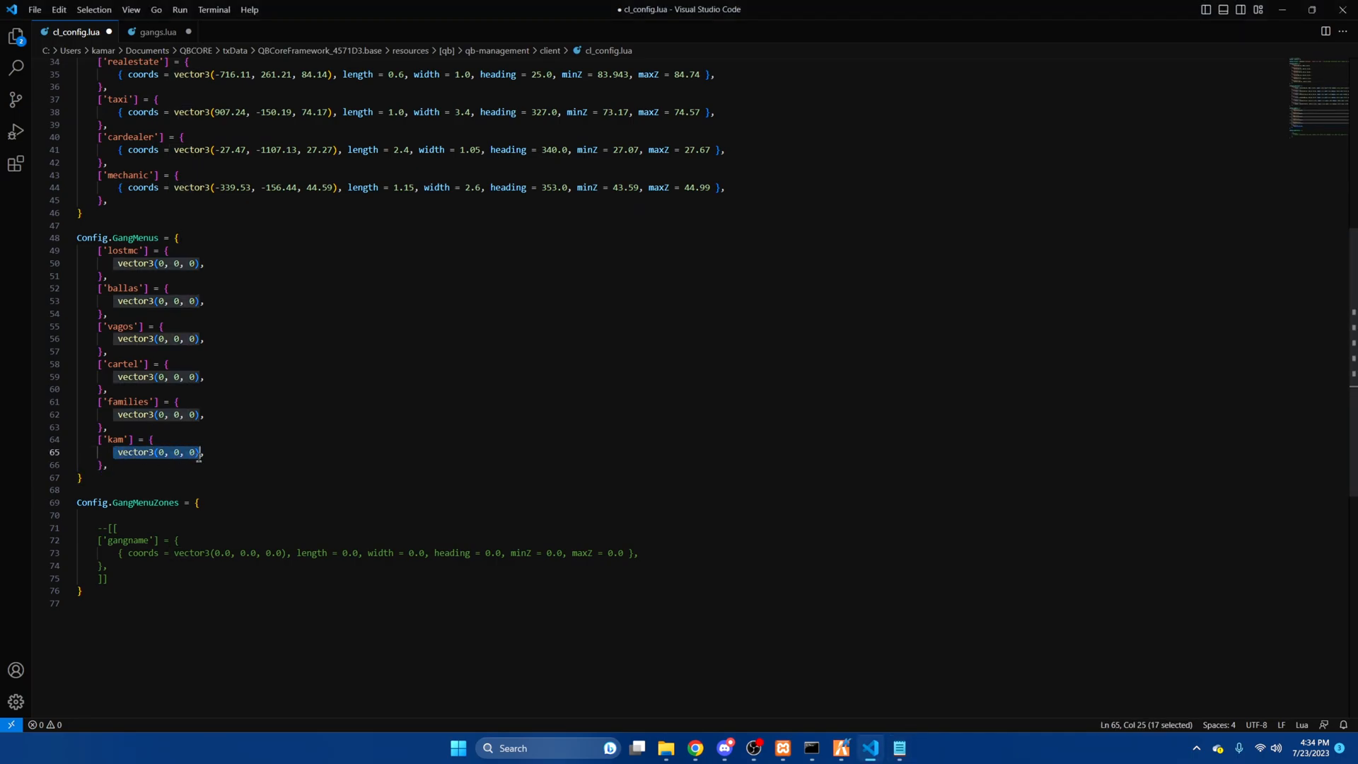
Set kam's menu coordinates to 434.2, -1885.77, 31.74, rename the zone template's gang to 'kam', and save.
{"action": "type", "text": "434.2, -1885.77, 31.74"}
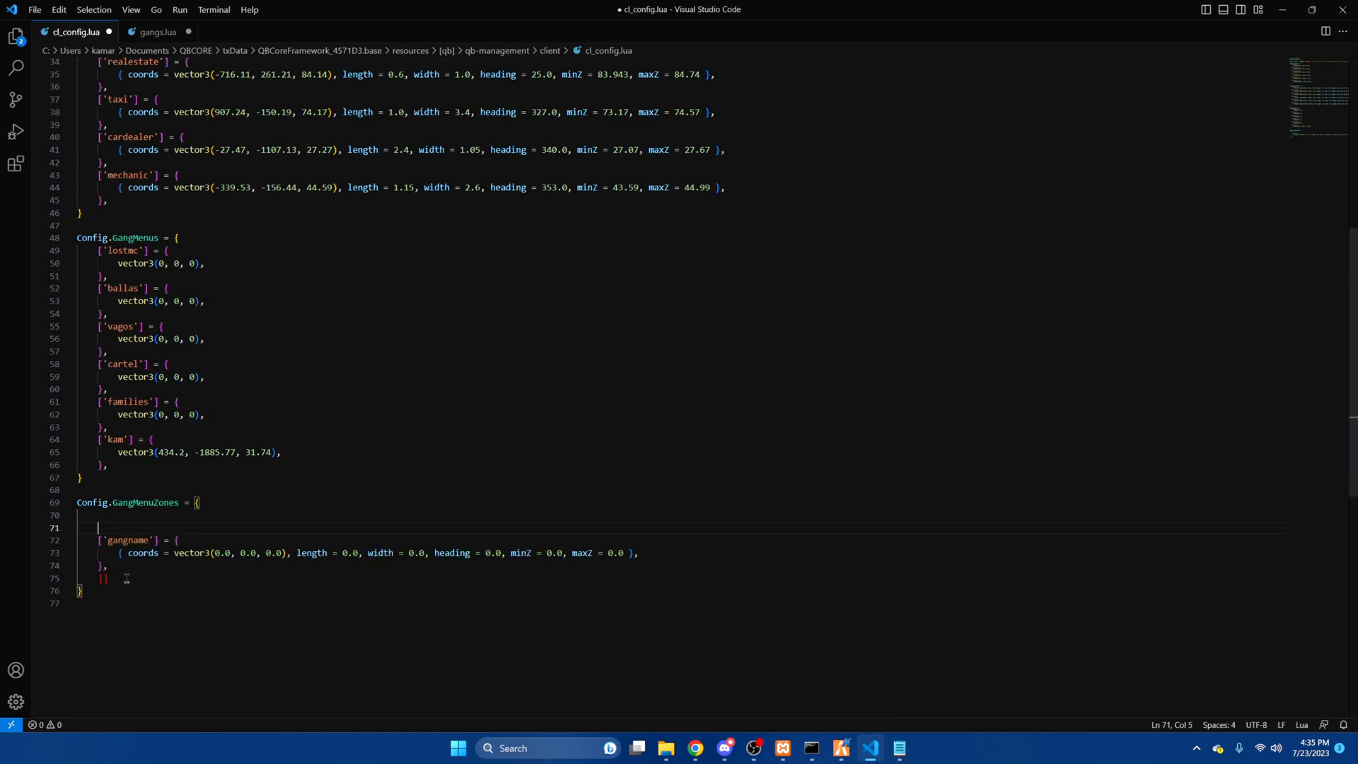
{"action": "double_click", "coordinate": [127, 540]}
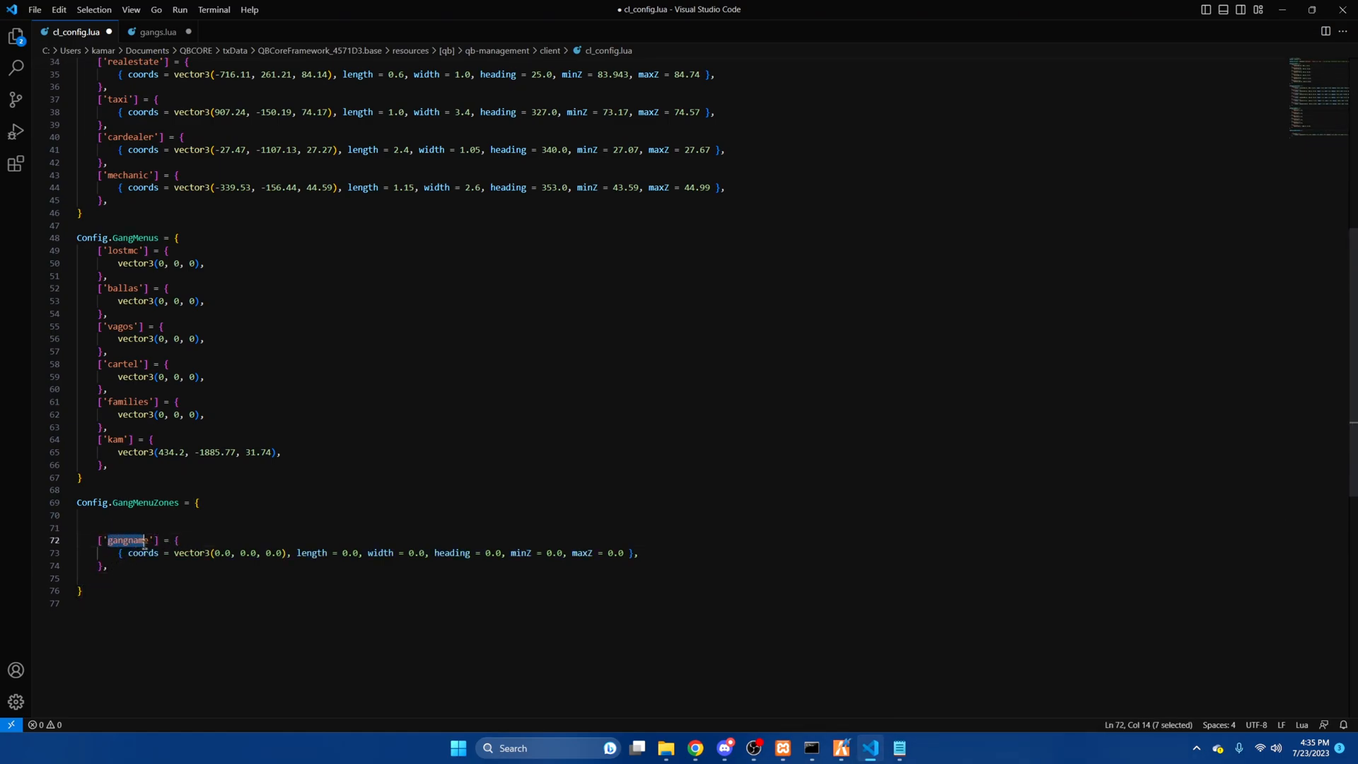
{"action": "type", "text": "kam"}
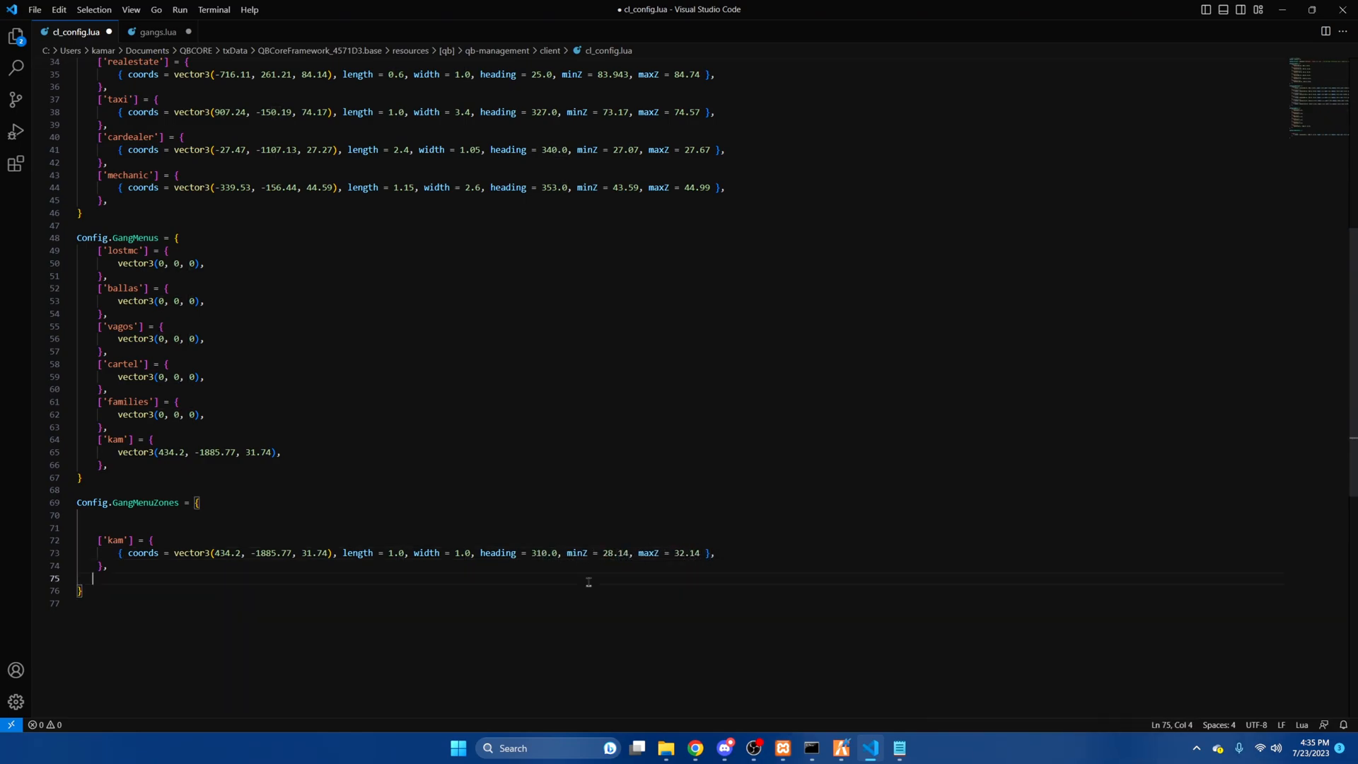
{"action": "left_click", "coordinate": [34, 10]}
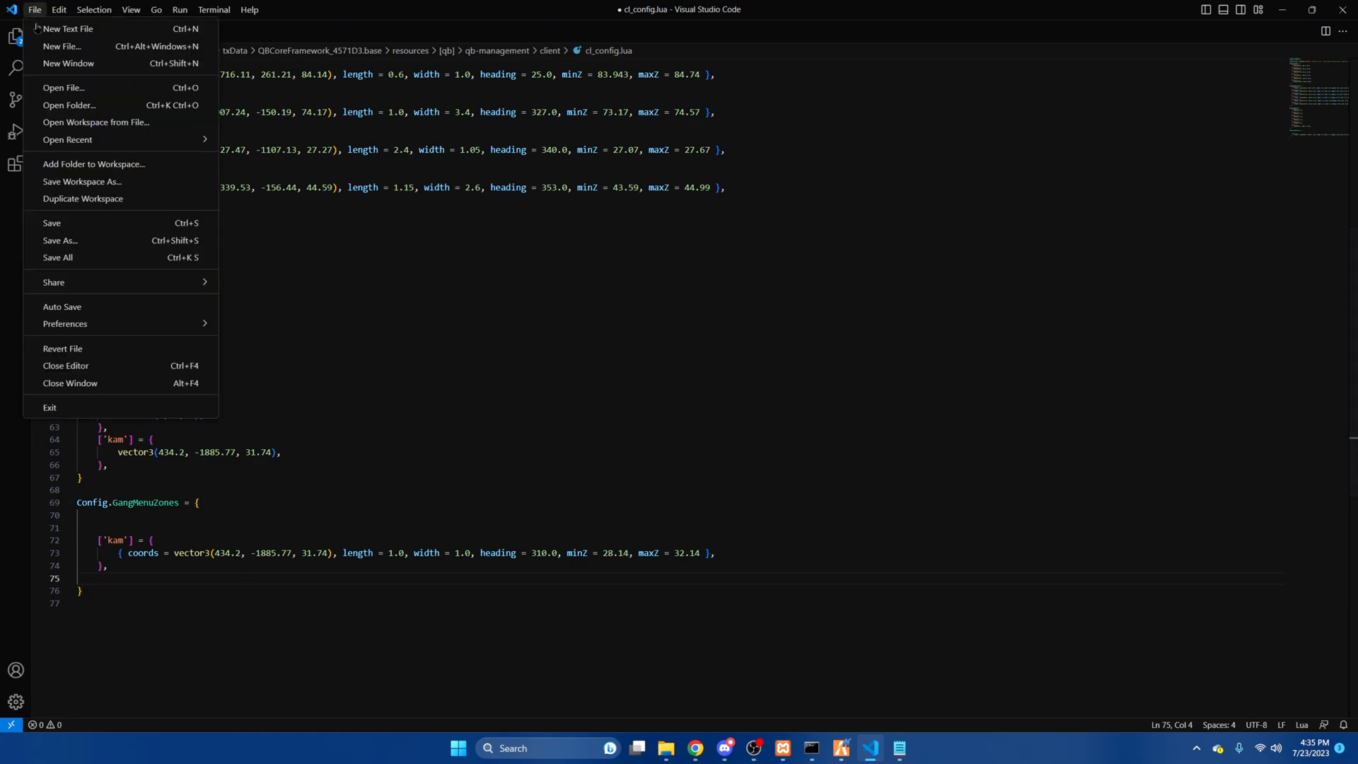
{"action": "left_click", "coordinate": [898, 747]}
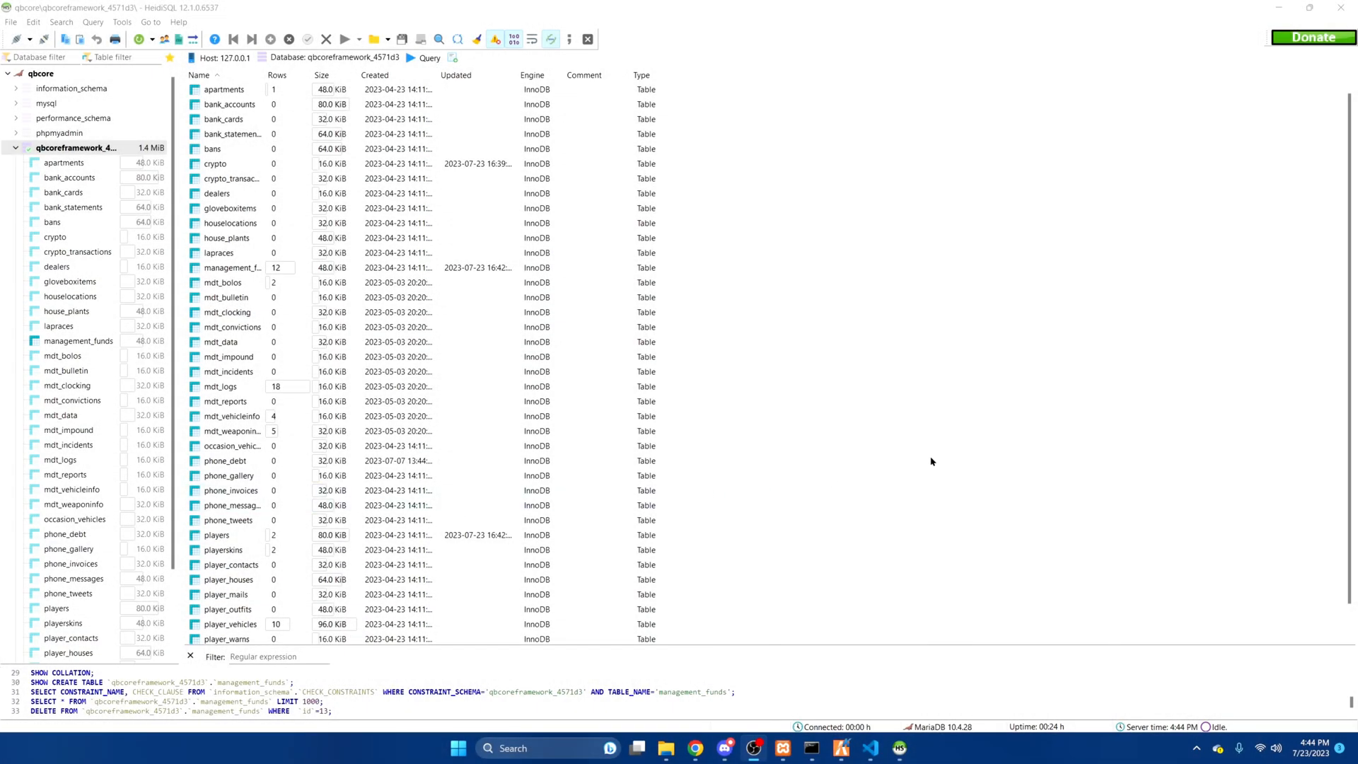
Insert a management_funds row with job_name 'kam' and type 'gang'.
{"action": "left_click", "coordinate": [231, 445]}
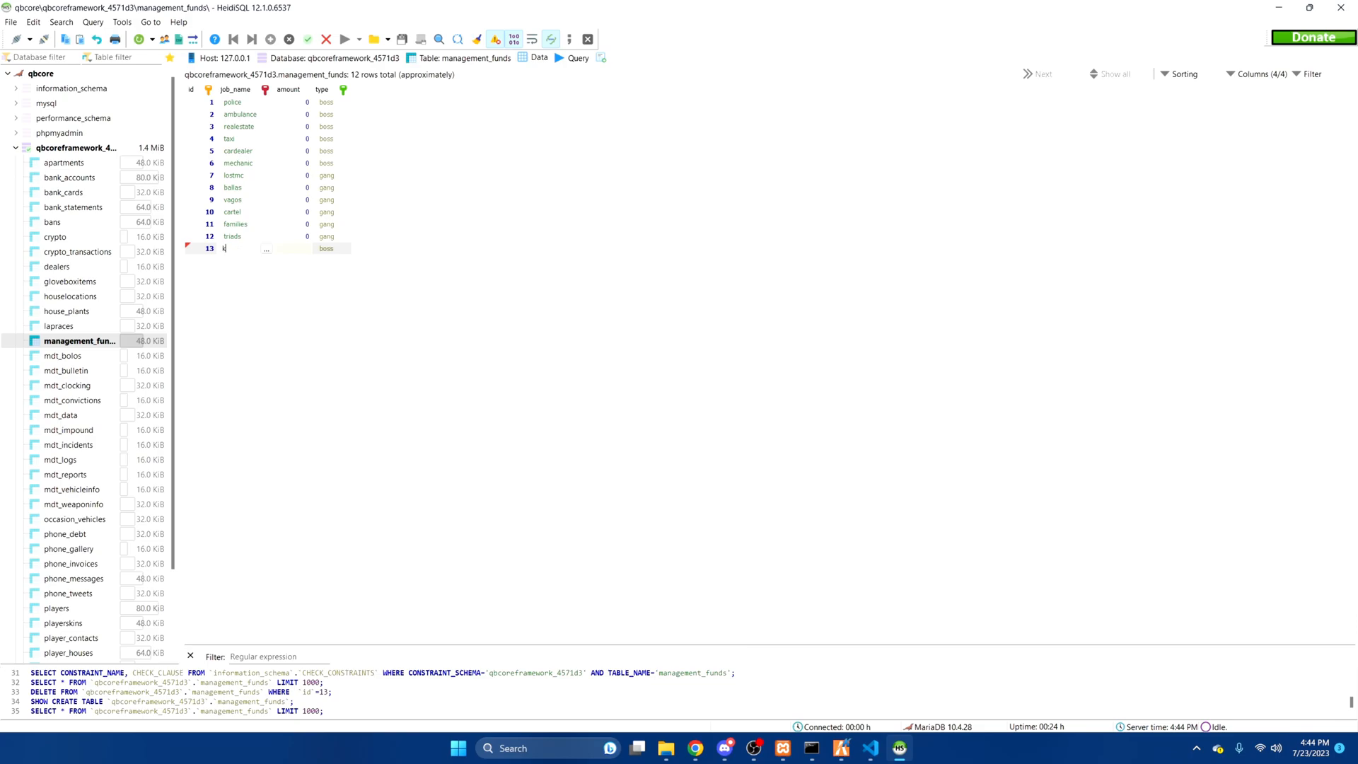
{"action": "type", "text": "am"}
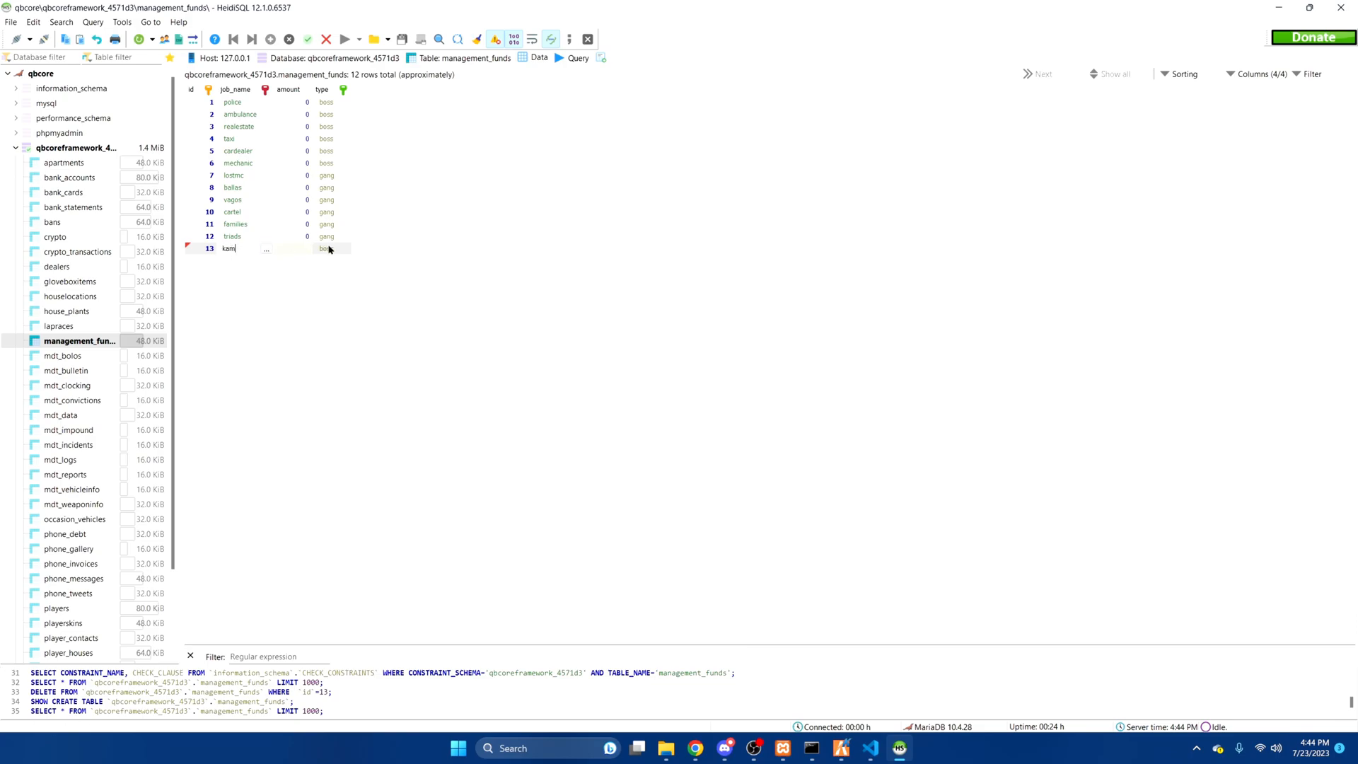
{"action": "left_click", "coordinate": [331, 249]}
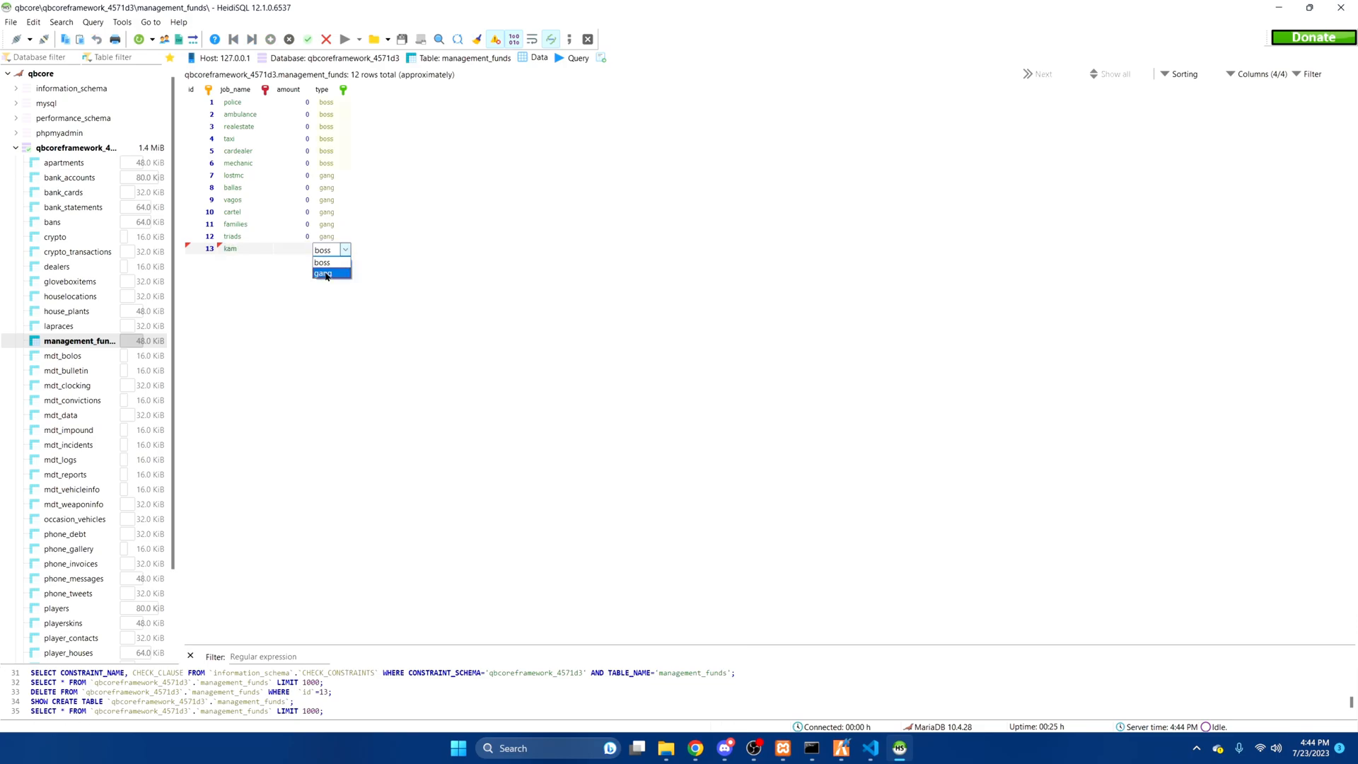
{"action": "left_click", "coordinate": [323, 274]}
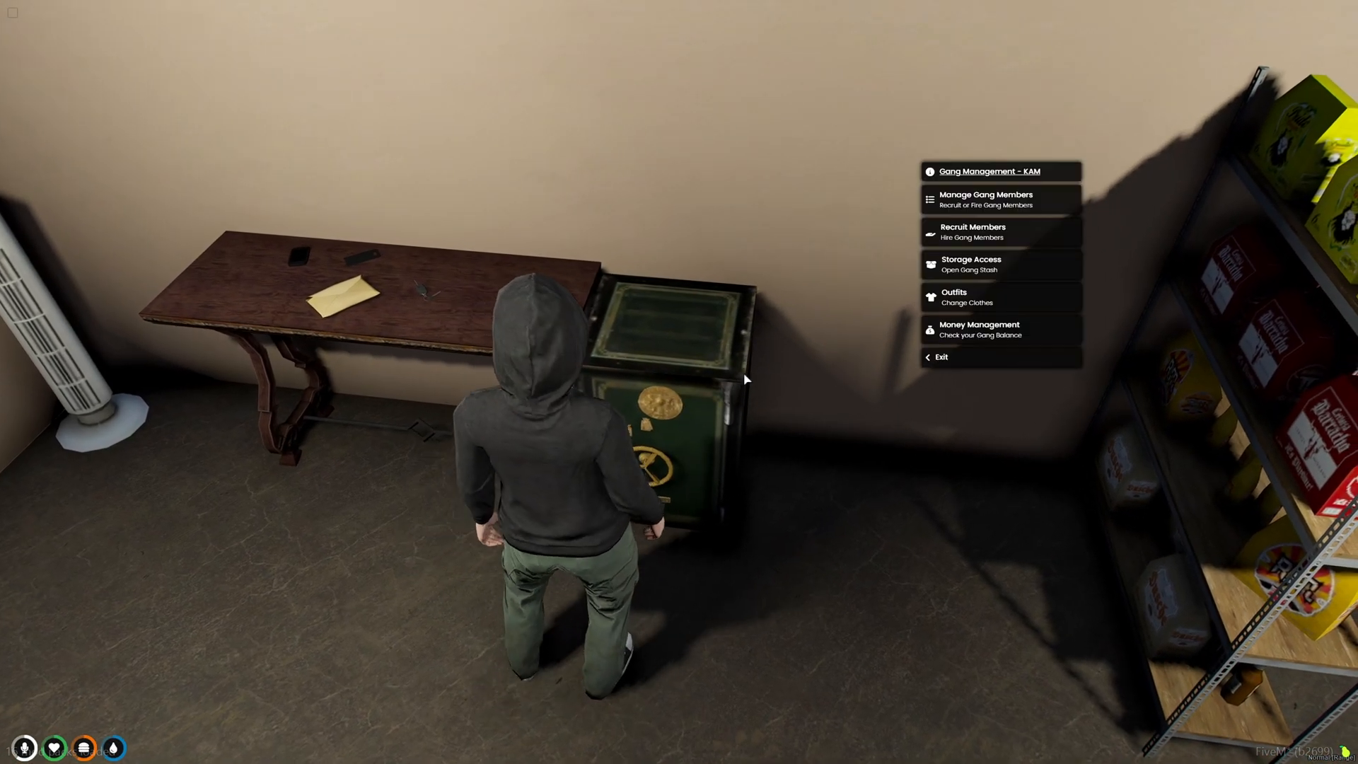
View the KAM gang members, deposit $10,000, and verify the gang balance.
{"action": "left_click", "coordinate": [985, 199]}
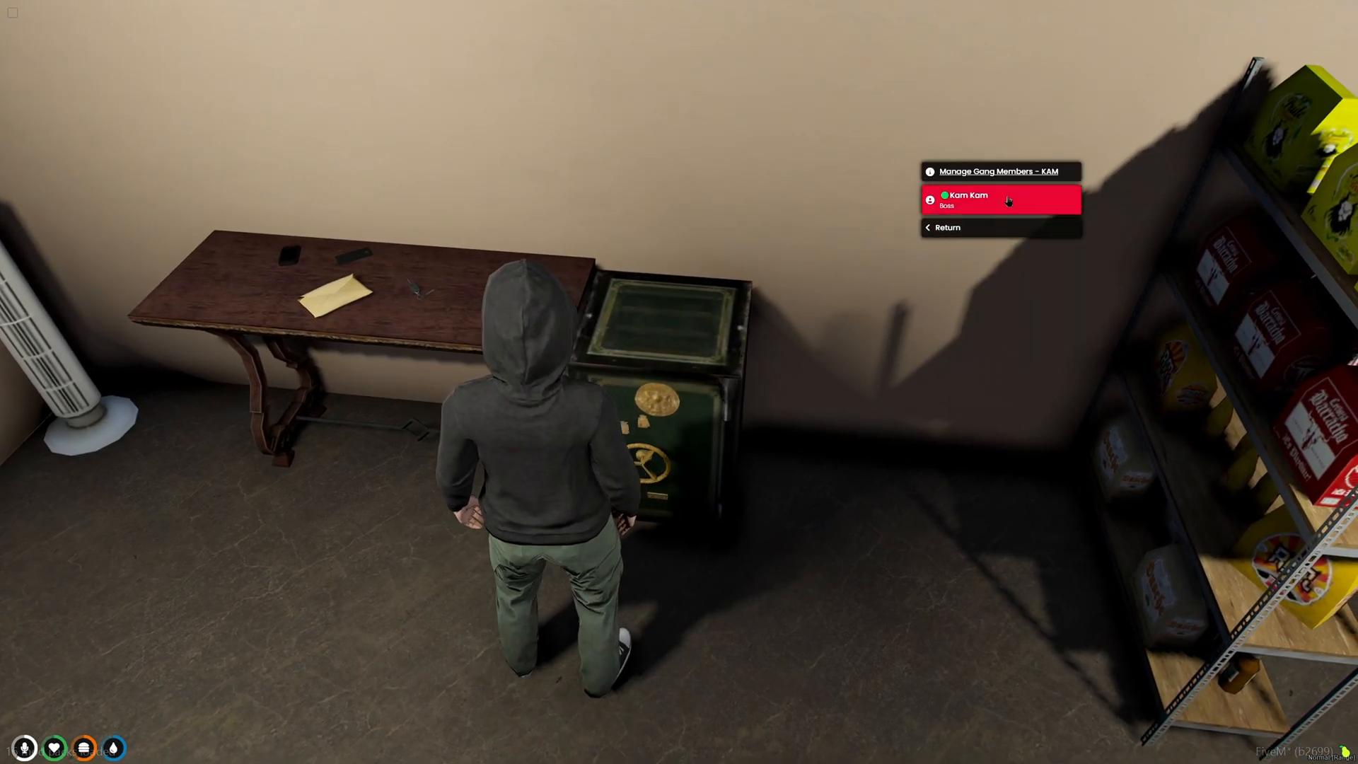
{"action": "left_click", "coordinate": [967, 200]}
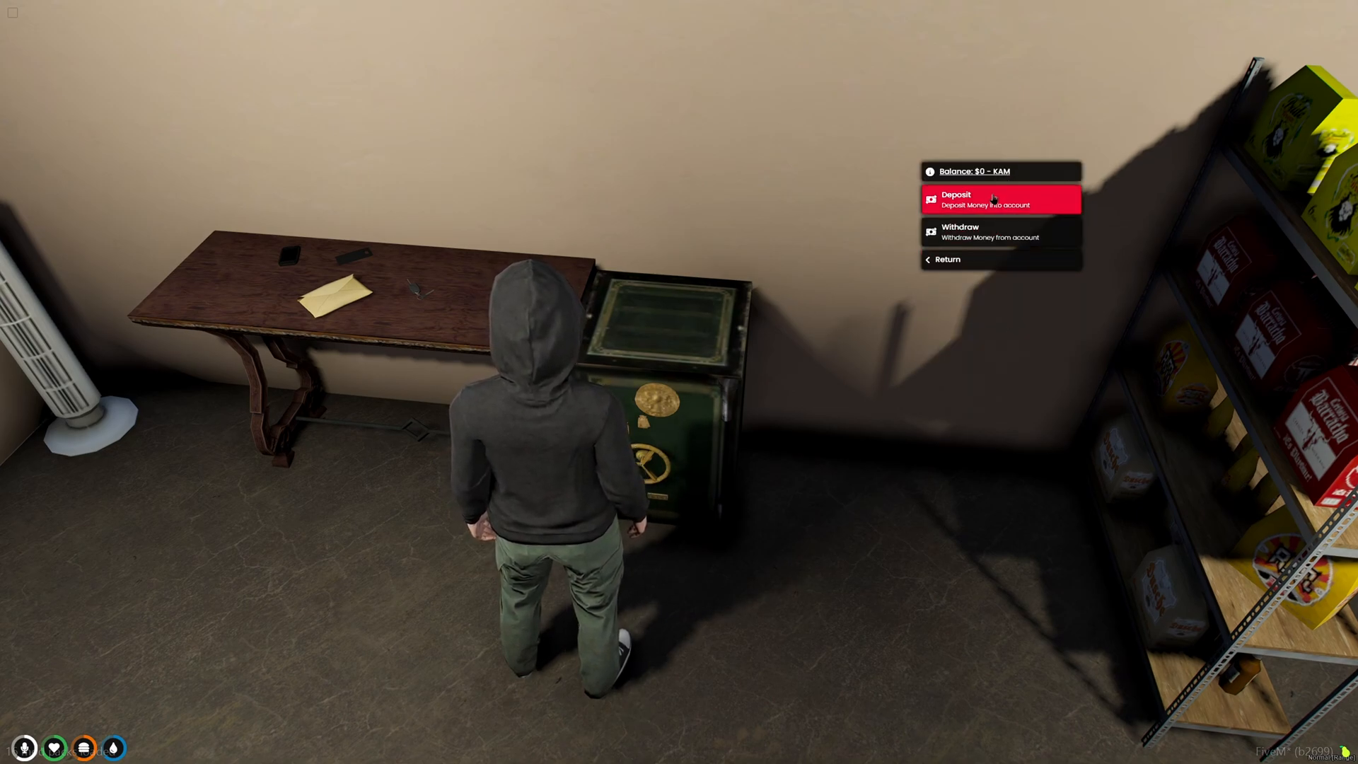
{"action": "left_click", "coordinate": [991, 200]}
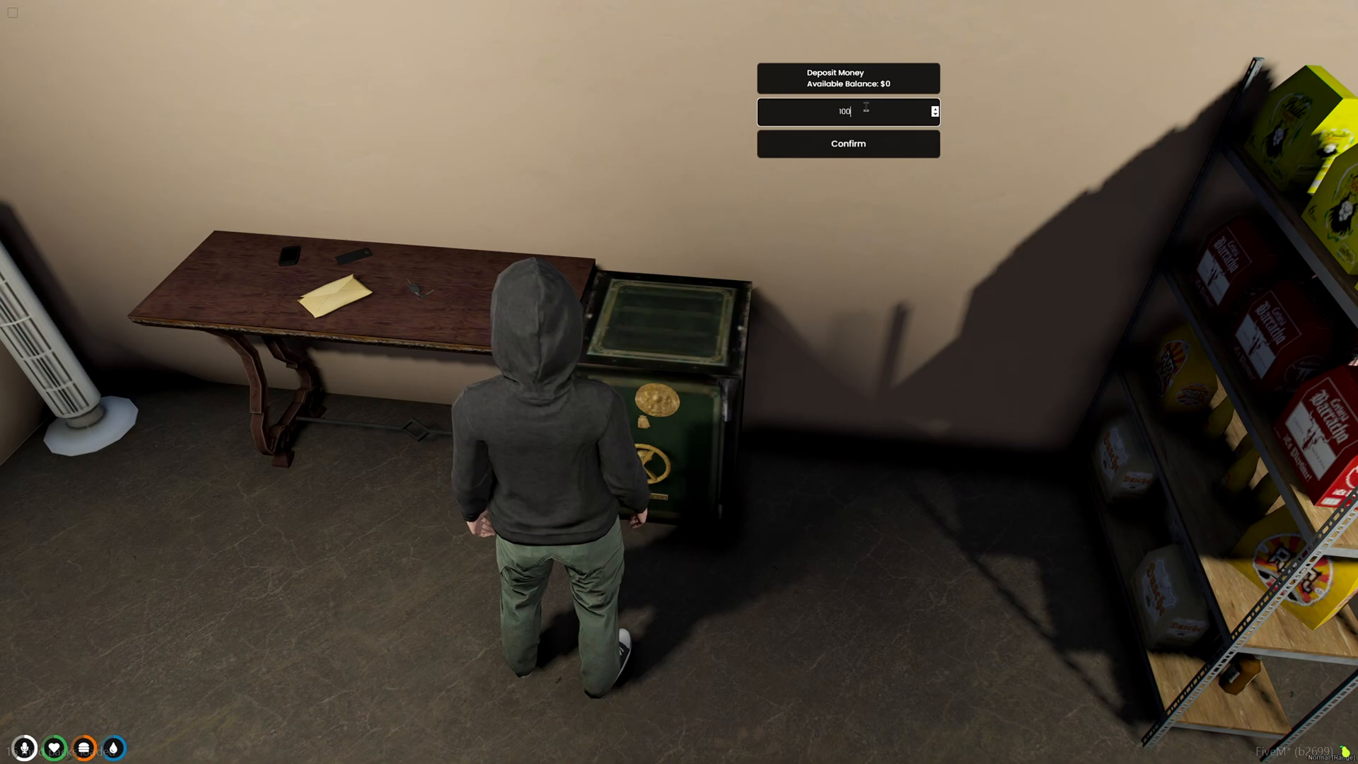
{"action": "left_click", "coordinate": [848, 143]}
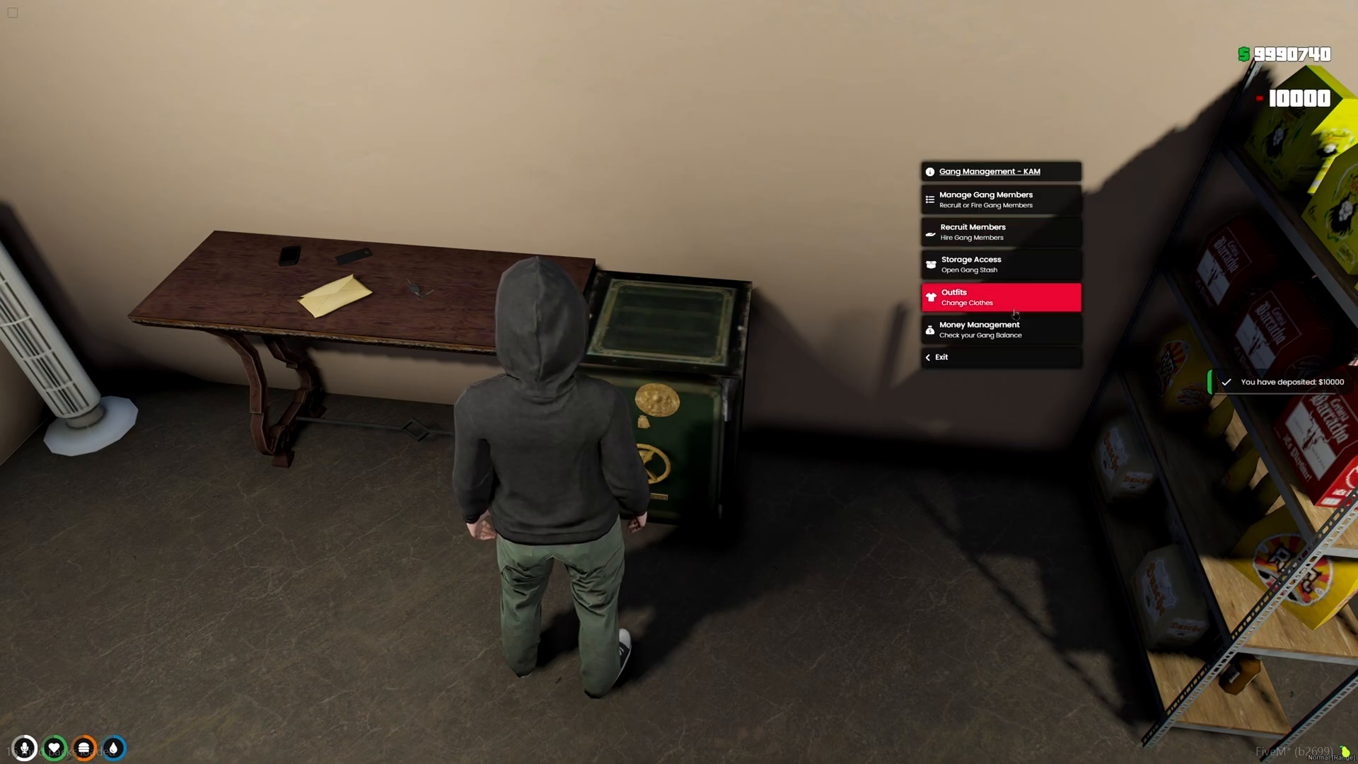
{"action": "left_click", "coordinate": [979, 328]}
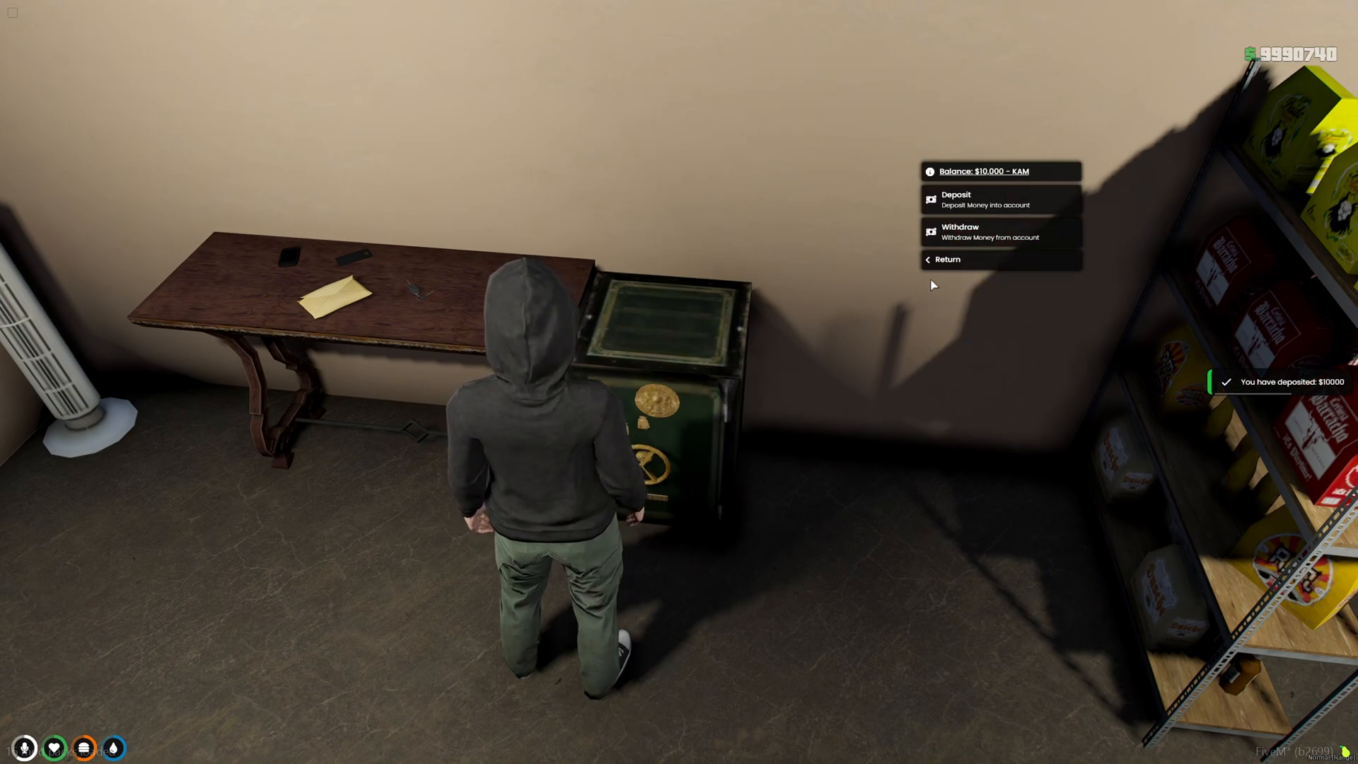